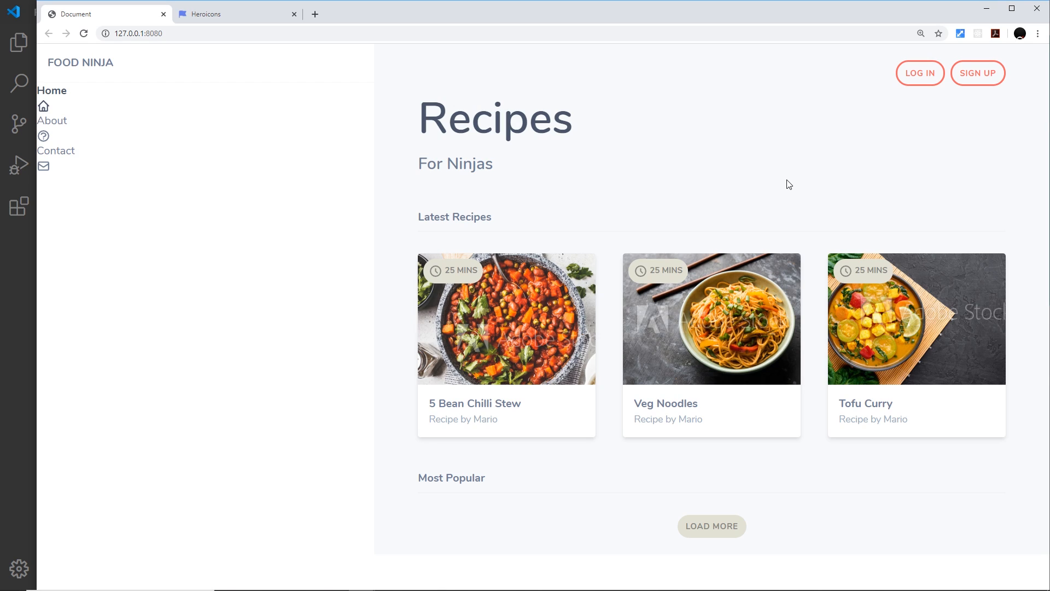
pyautogui.moveTo(932, 81)
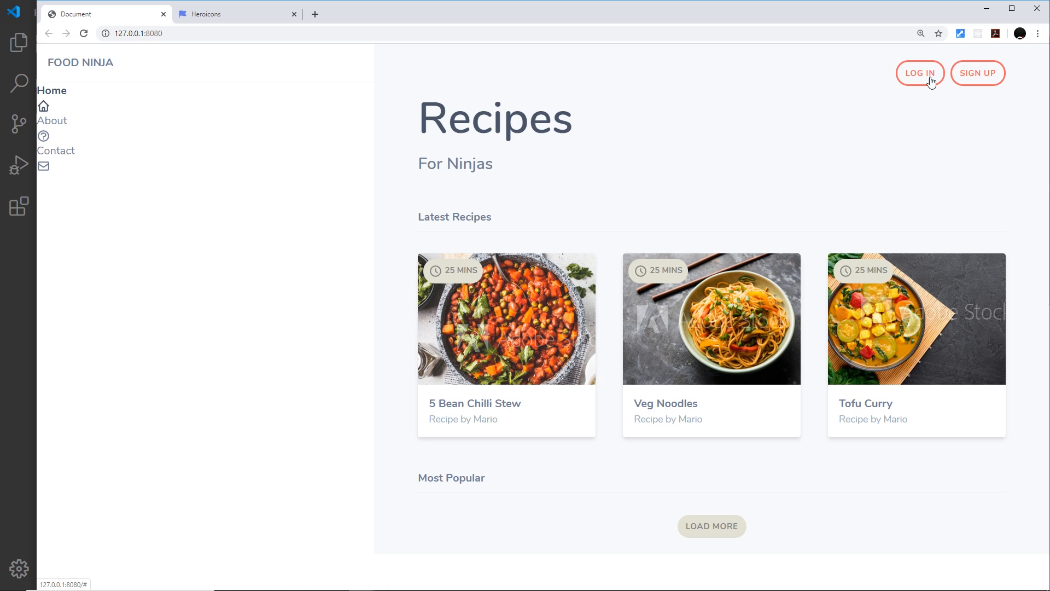
pyautogui.moveTo(908, 83)
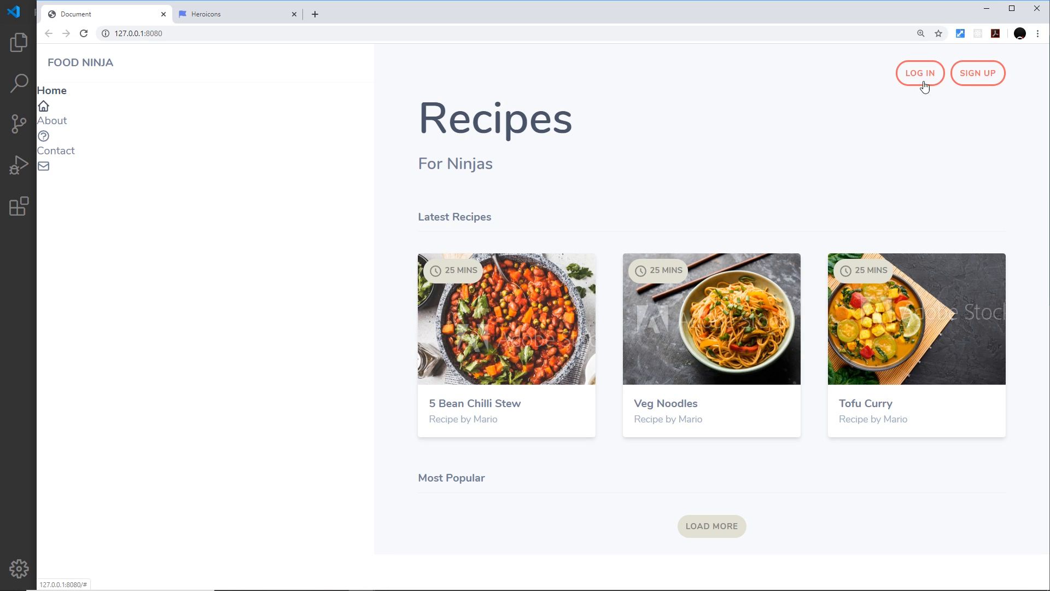
pyautogui.moveTo(923, 79)
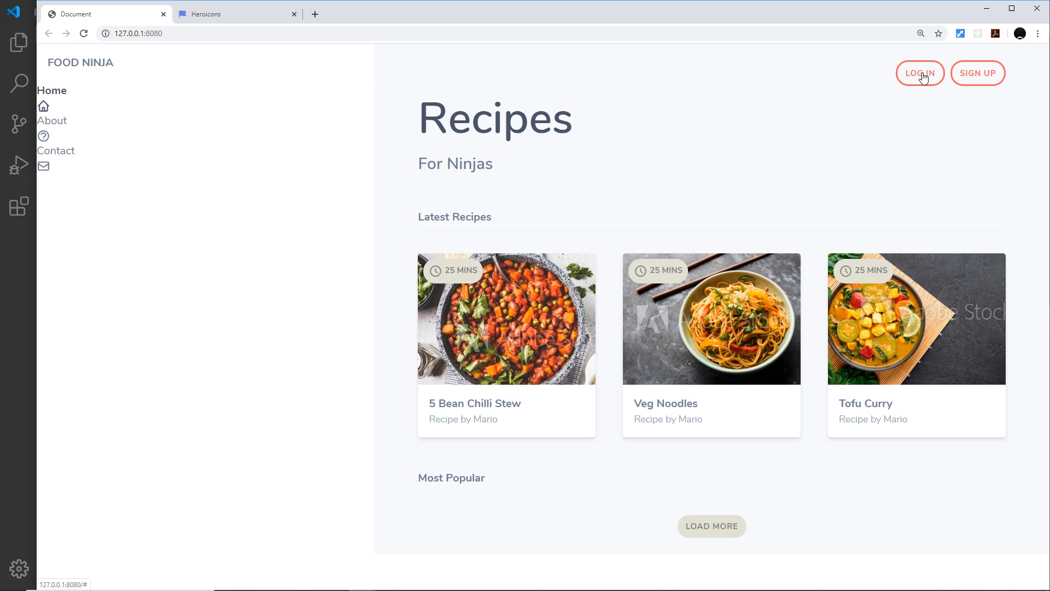
pyautogui.moveTo(562, 319)
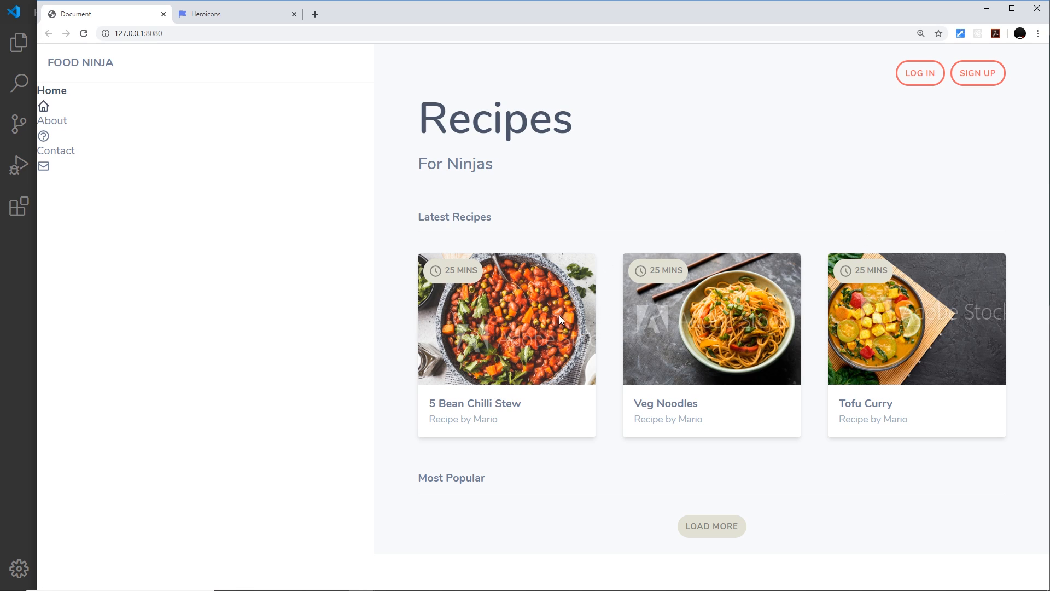
pyautogui.moveTo(757, 368)
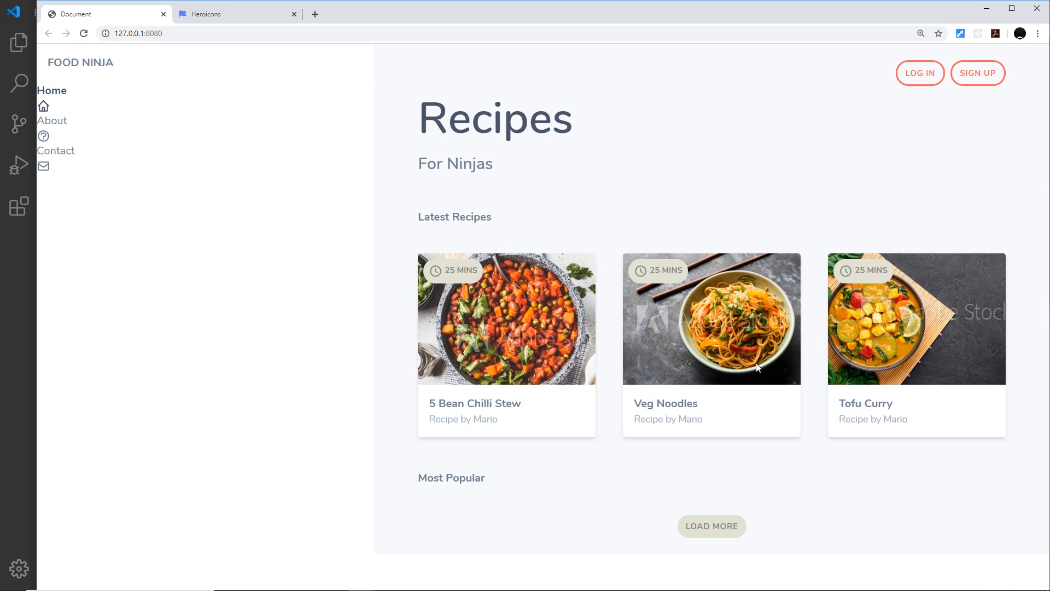
pyautogui.moveTo(708, 530)
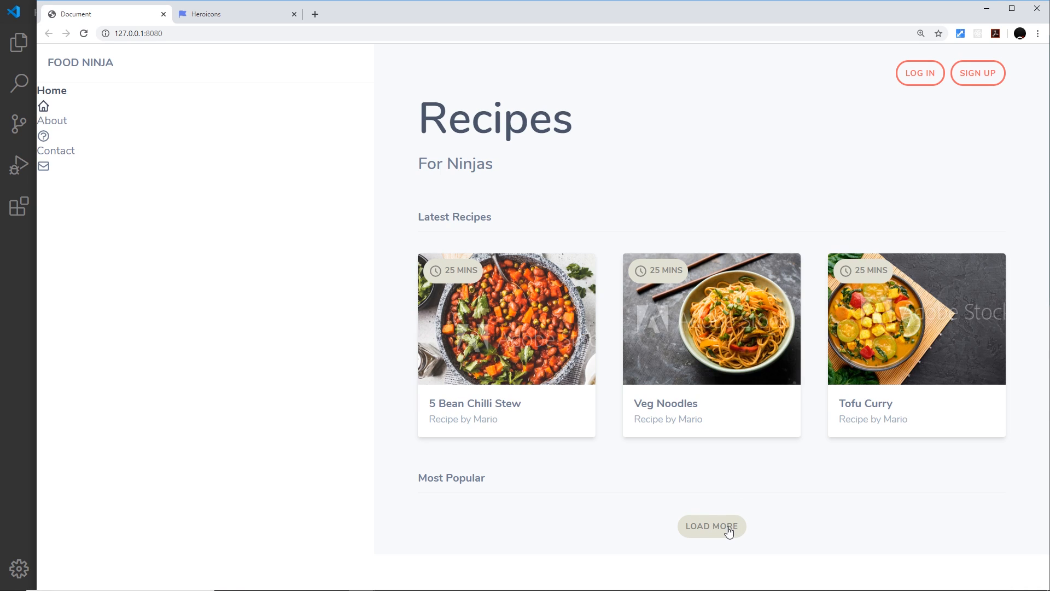
pyautogui.moveTo(92, 68)
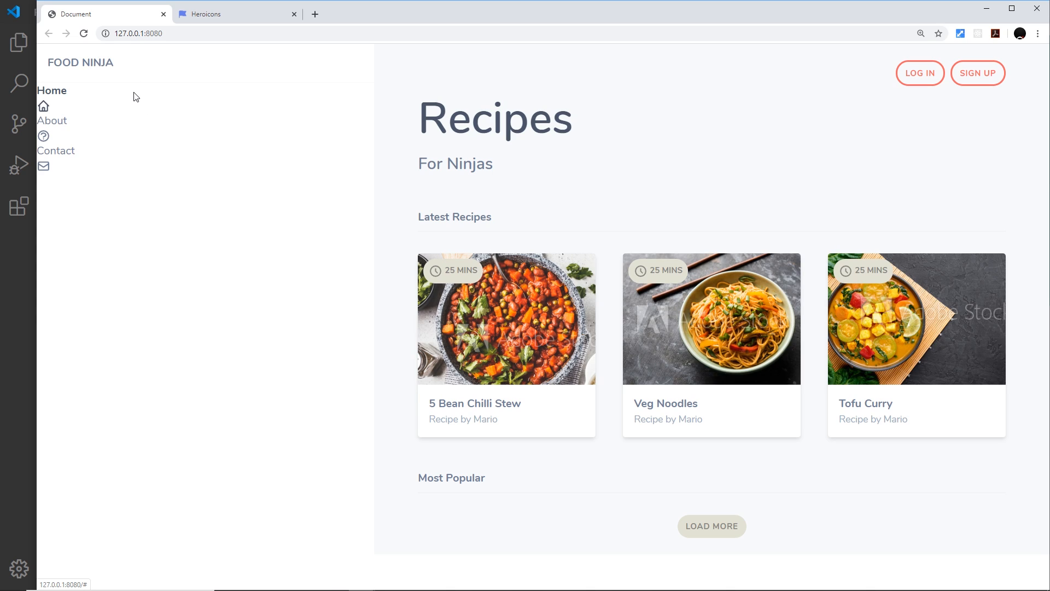
pyautogui.moveTo(98, 65)
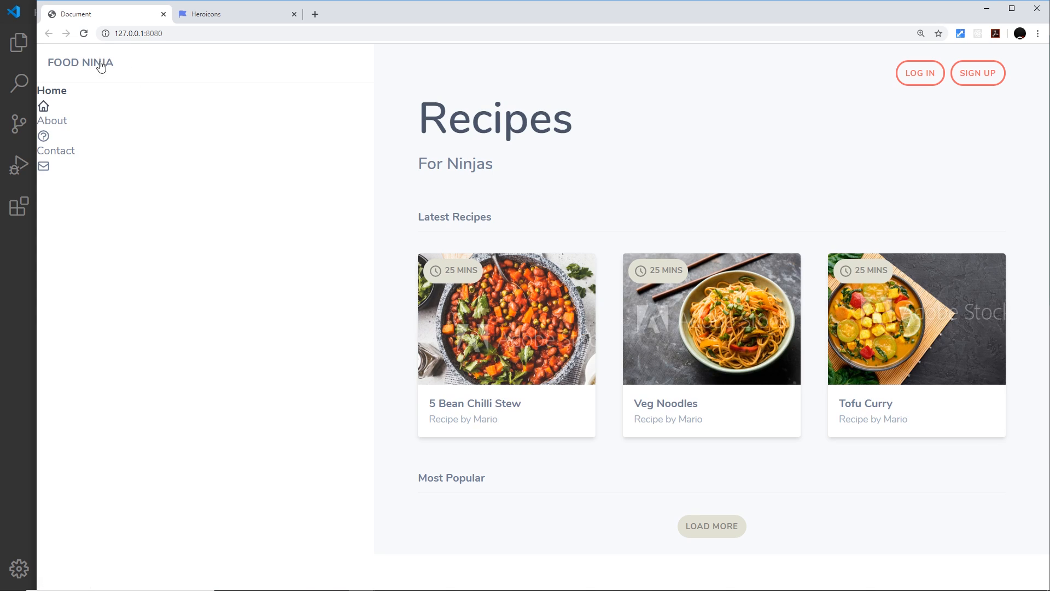
pyautogui.moveTo(19, 357)
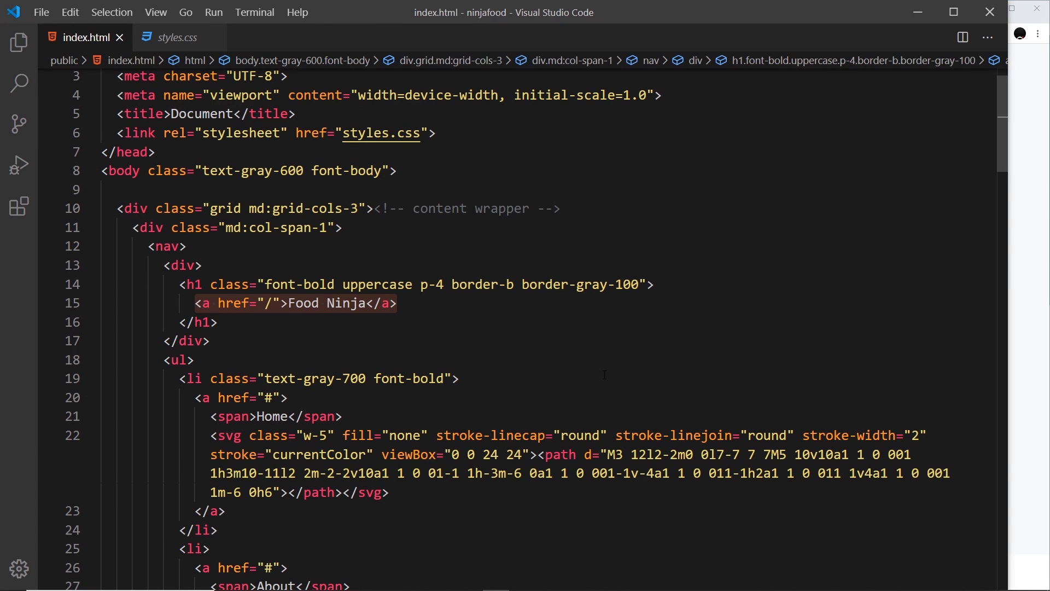
pyautogui.moveTo(1030, 229)
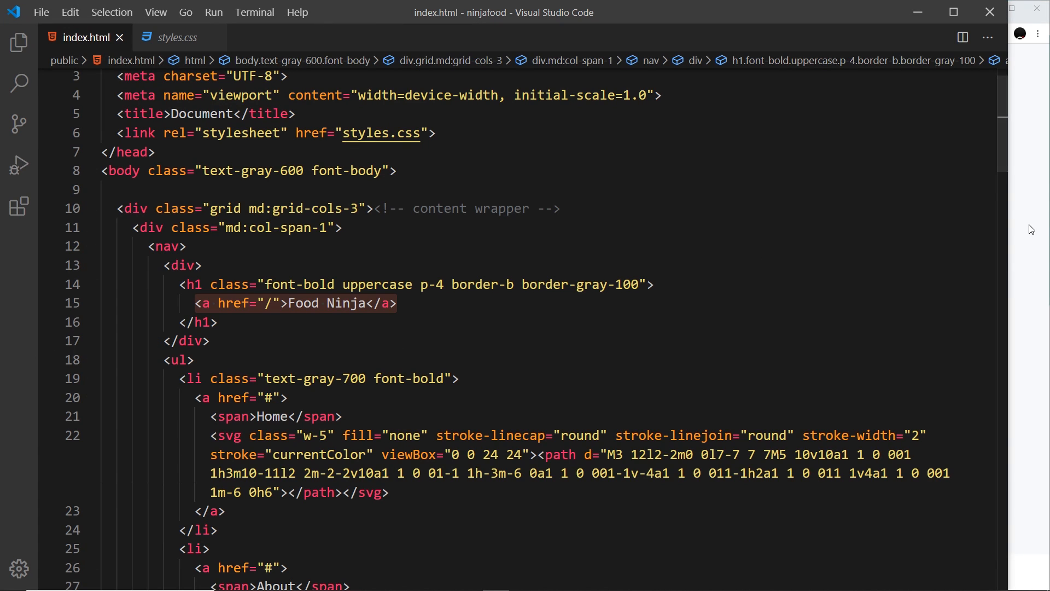
pyautogui.moveTo(15, 345)
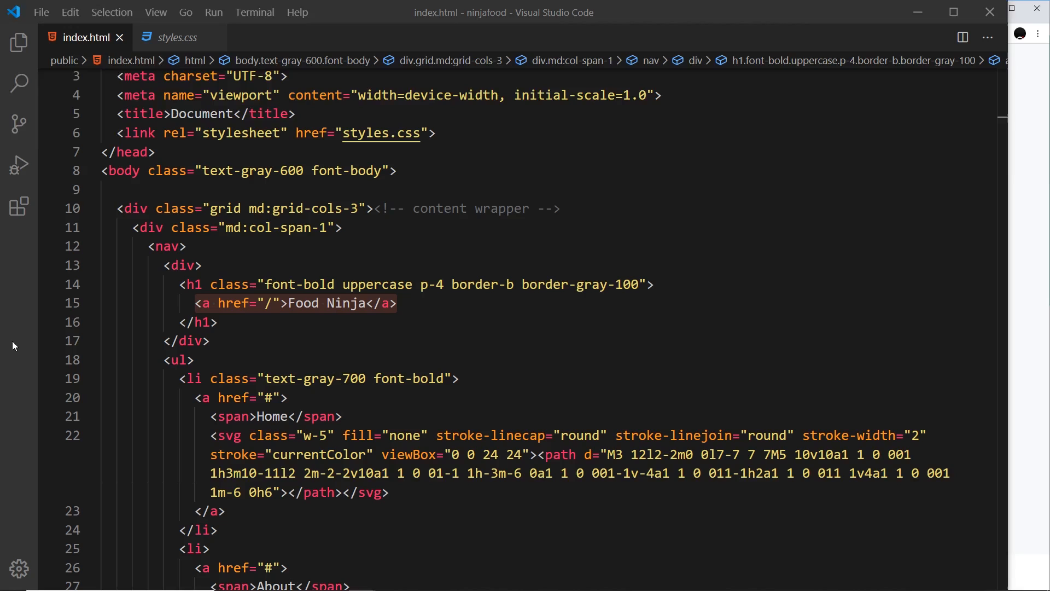
# Step: Add class="hover:text-gray-700" to the Food Ninja anchor so the title darkens on hover
pyautogui.click(401, 302)
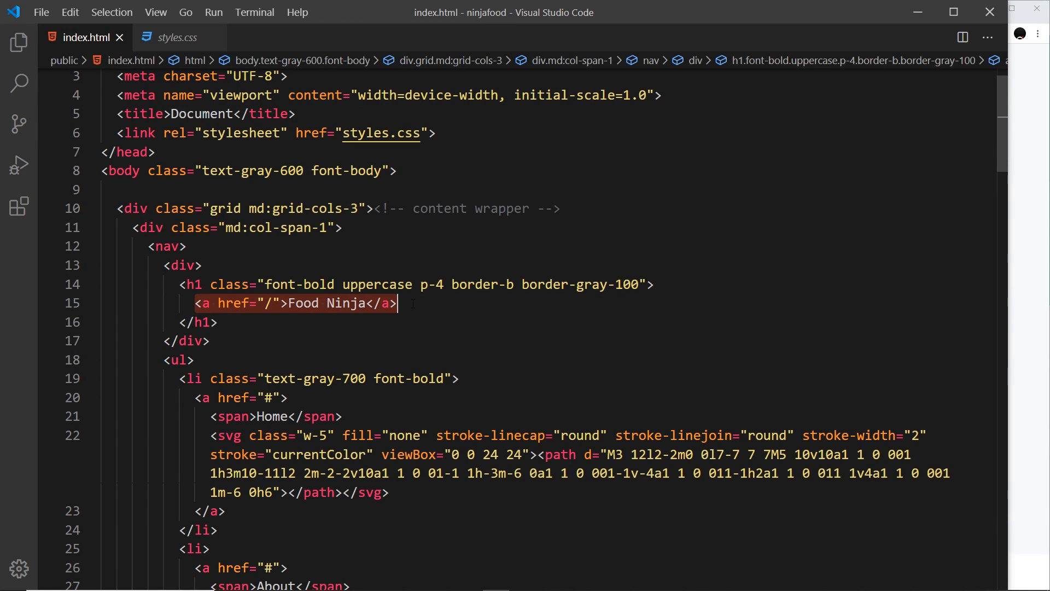
pyautogui.write('class="')
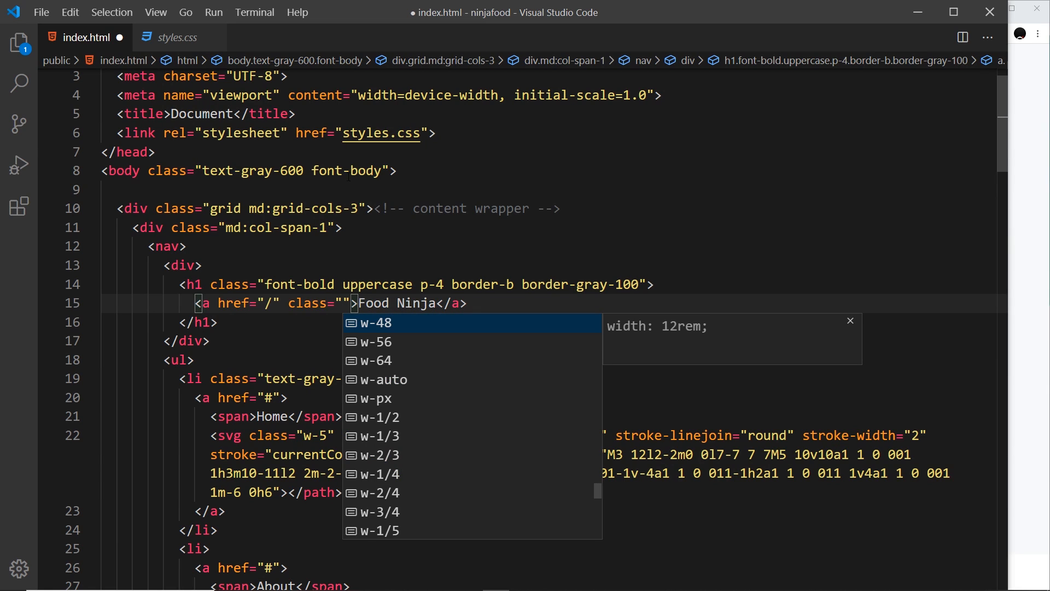
pyautogui.press('Escape')
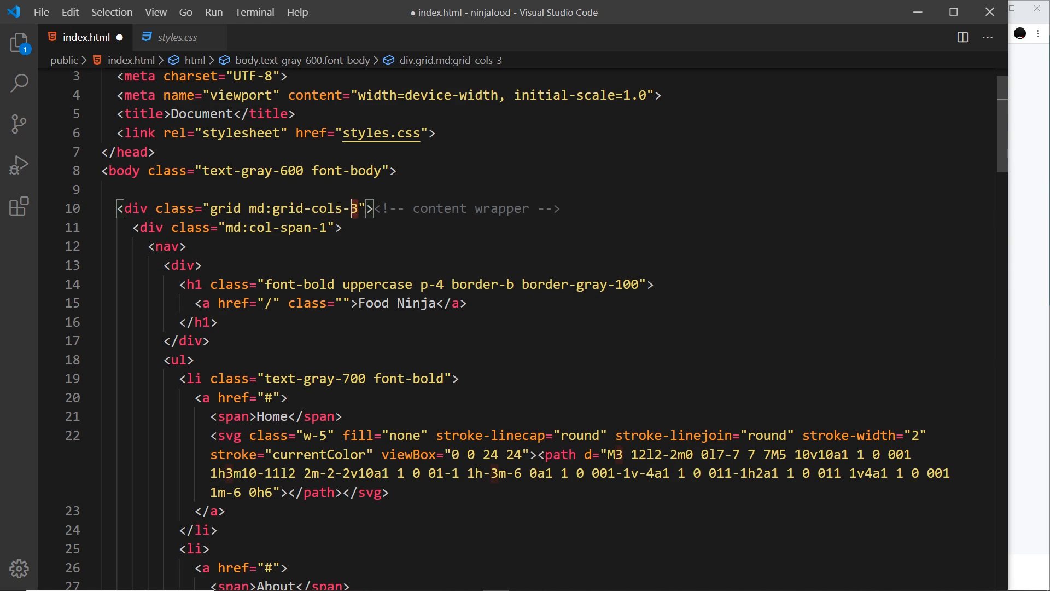
pyautogui.doubleClick(313, 208)
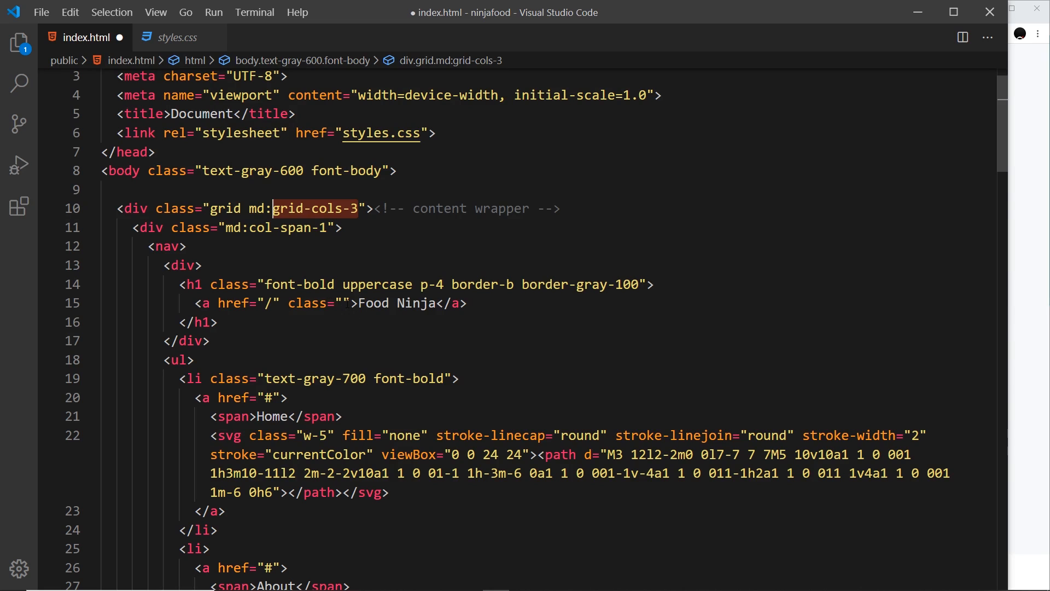
pyautogui.write('hover:')
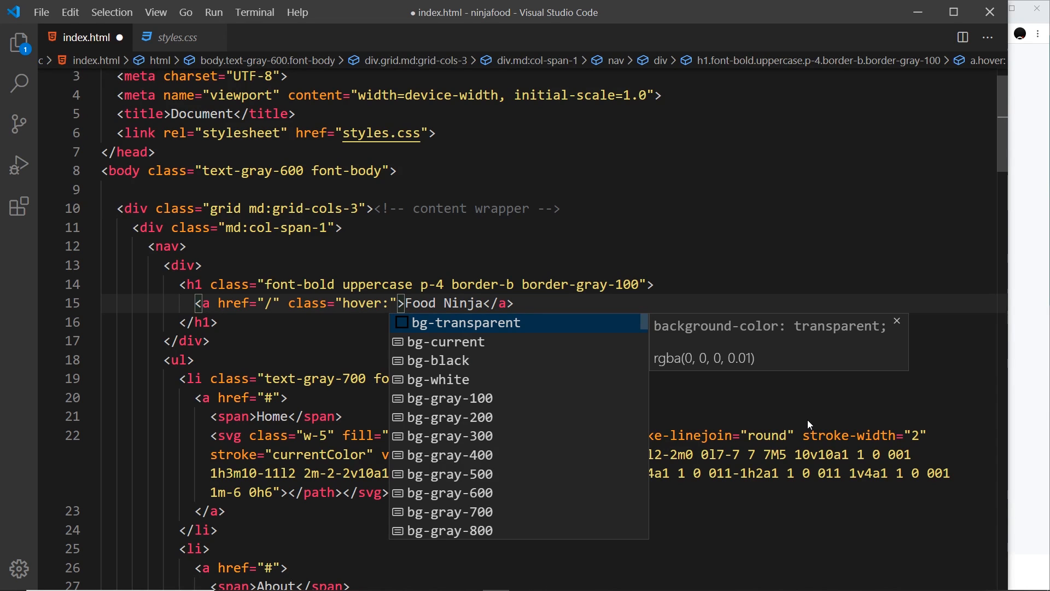
pyautogui.write('text')
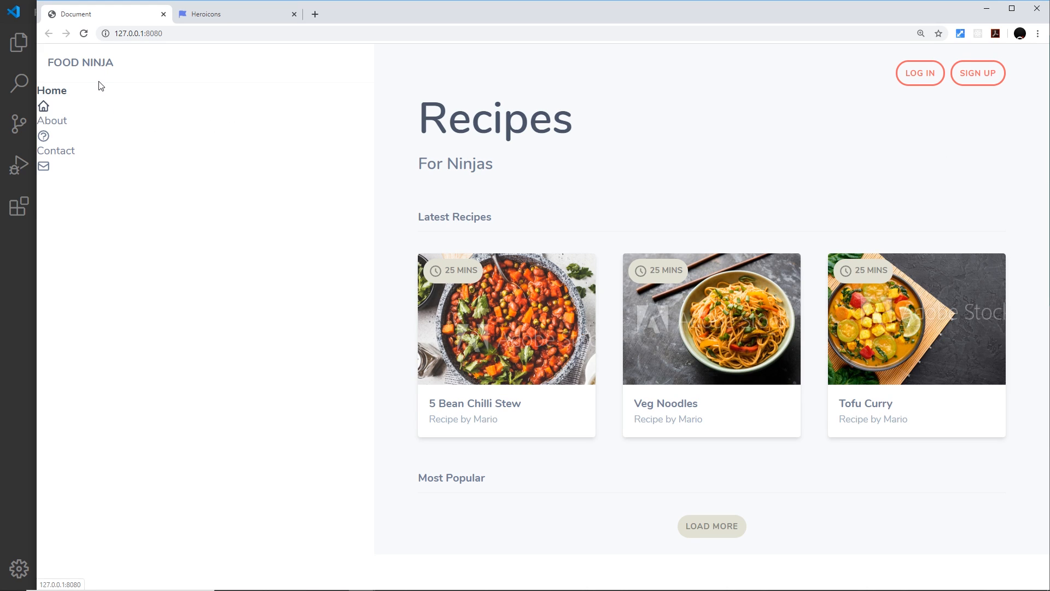
pyautogui.moveTo(103, 68)
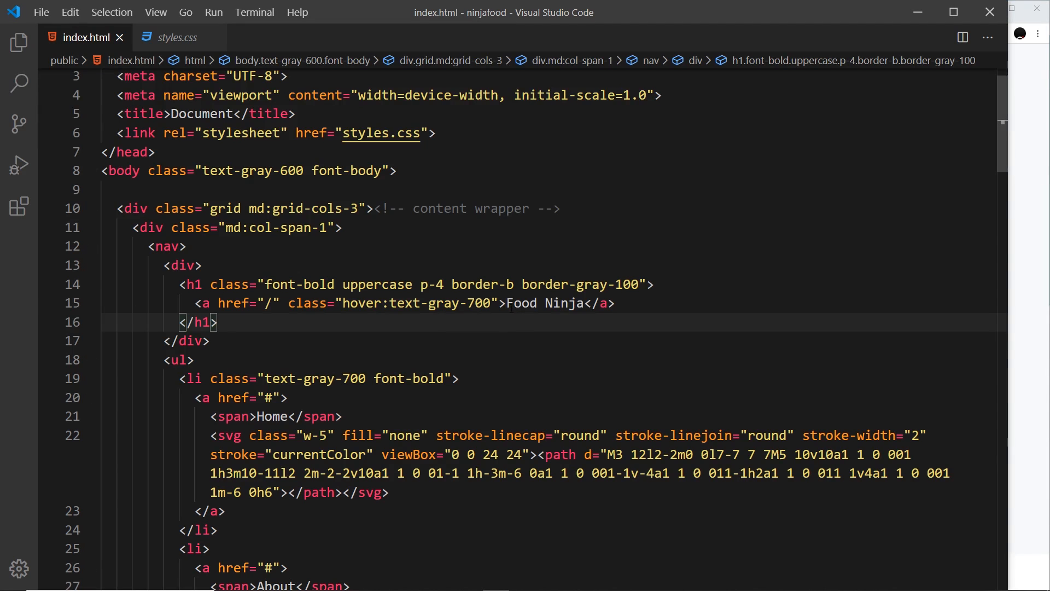
# Step: Give the Log in and Sign up button anchors hover:bg-primary for a red hover fill
pyautogui.scroll(-3)
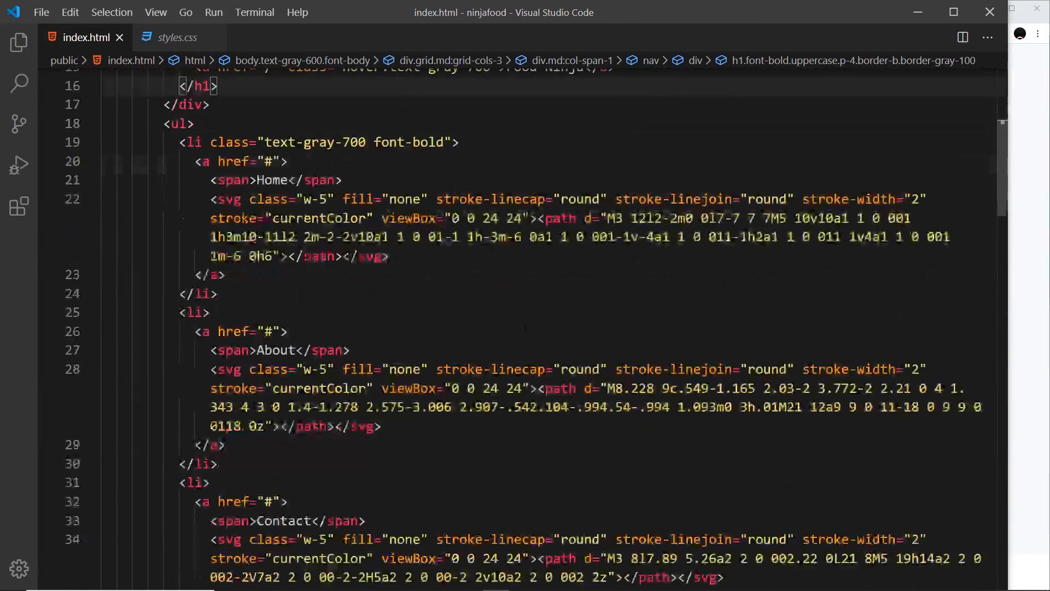
pyautogui.scroll(-3)
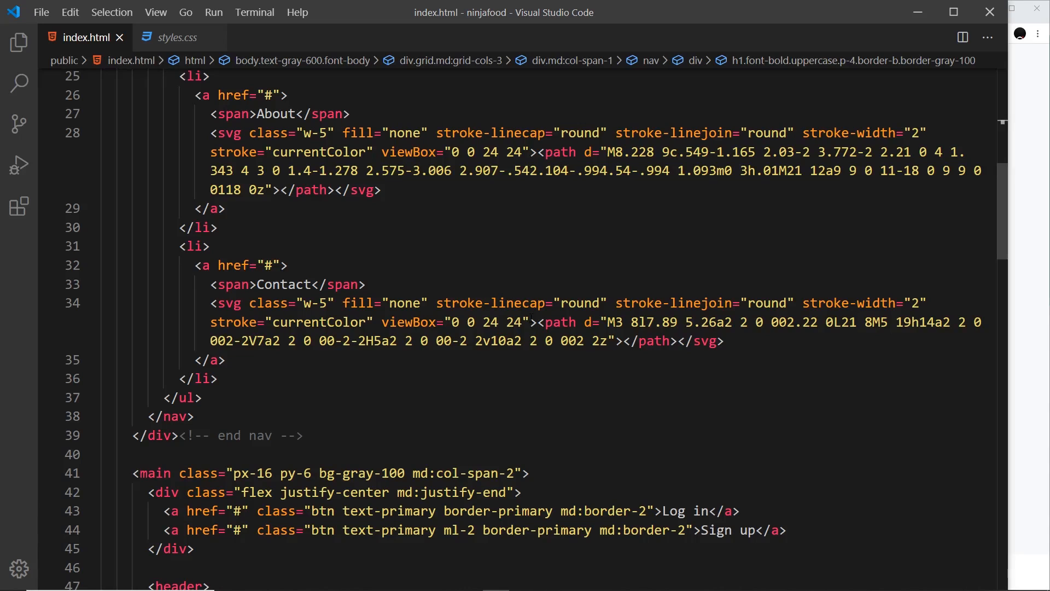
pyautogui.scroll(-3)
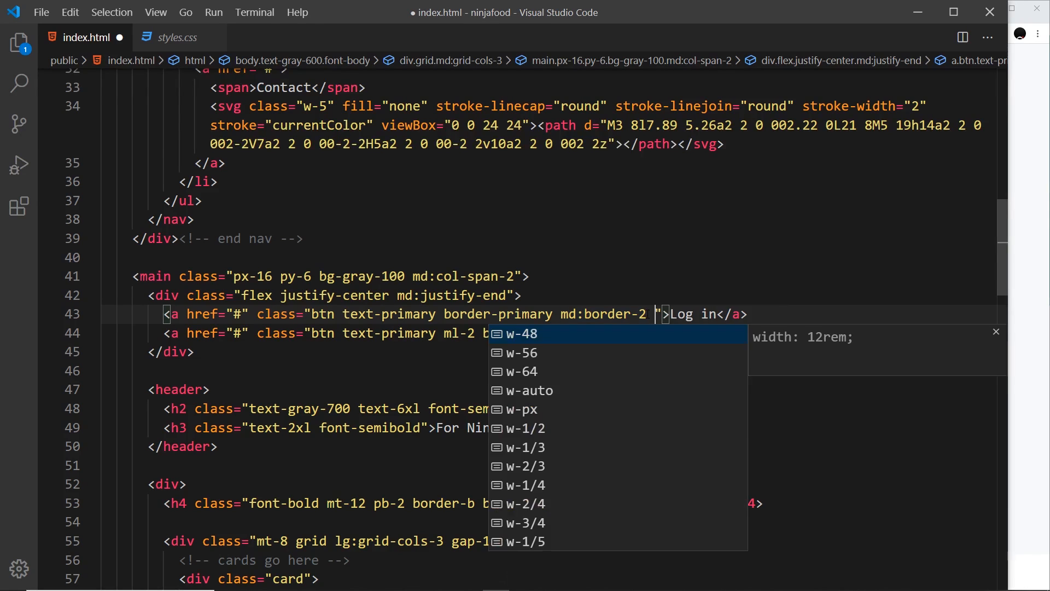
pyautogui.write('hover:')
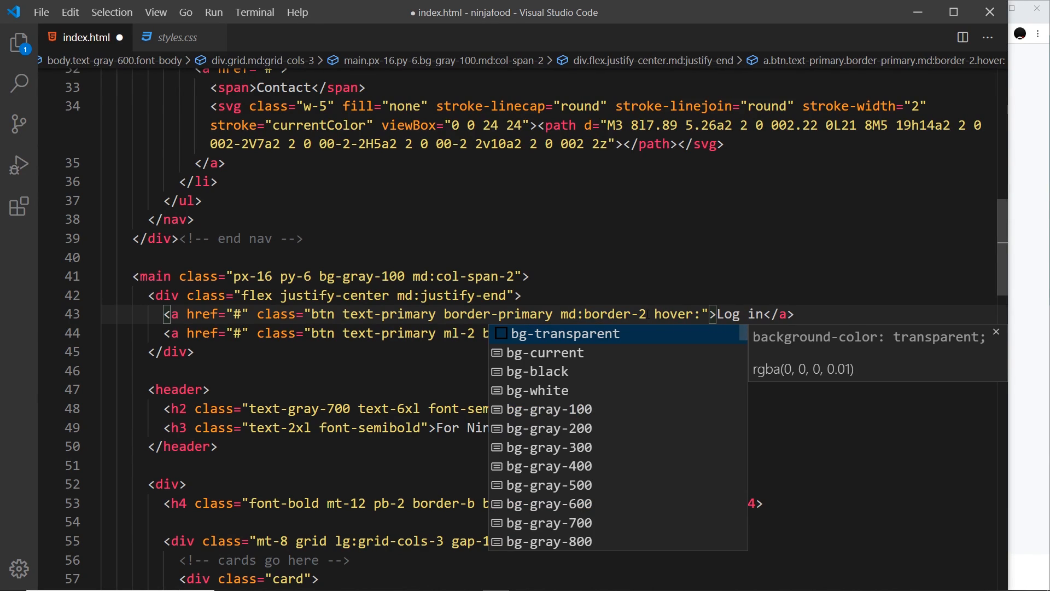
pyautogui.write('bg-primary')
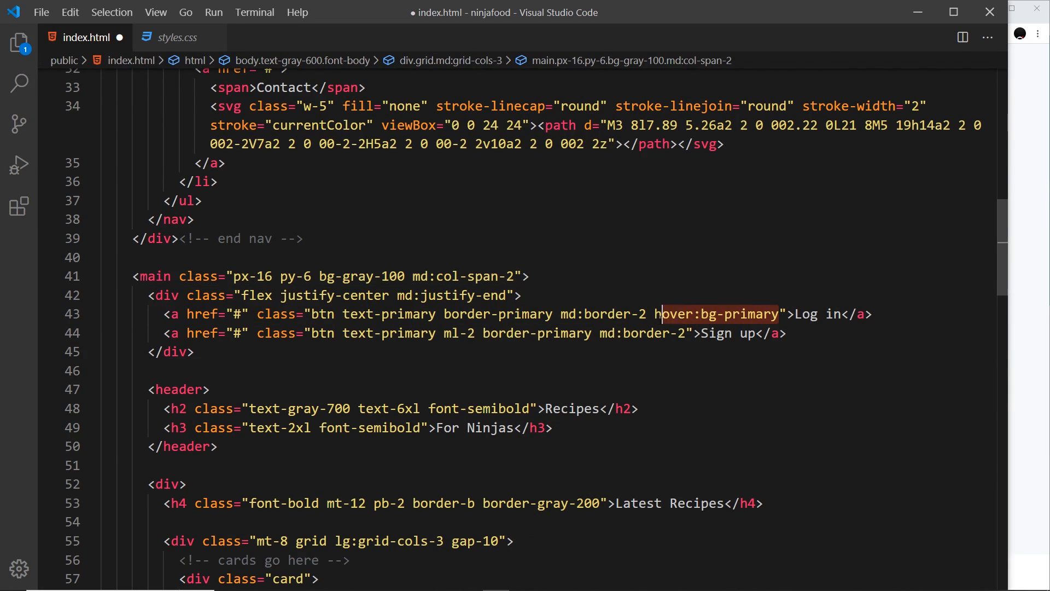
# Step: Add hover:text-white to the Log in button and reuse the class for Sign up
pyautogui.click(687, 333)
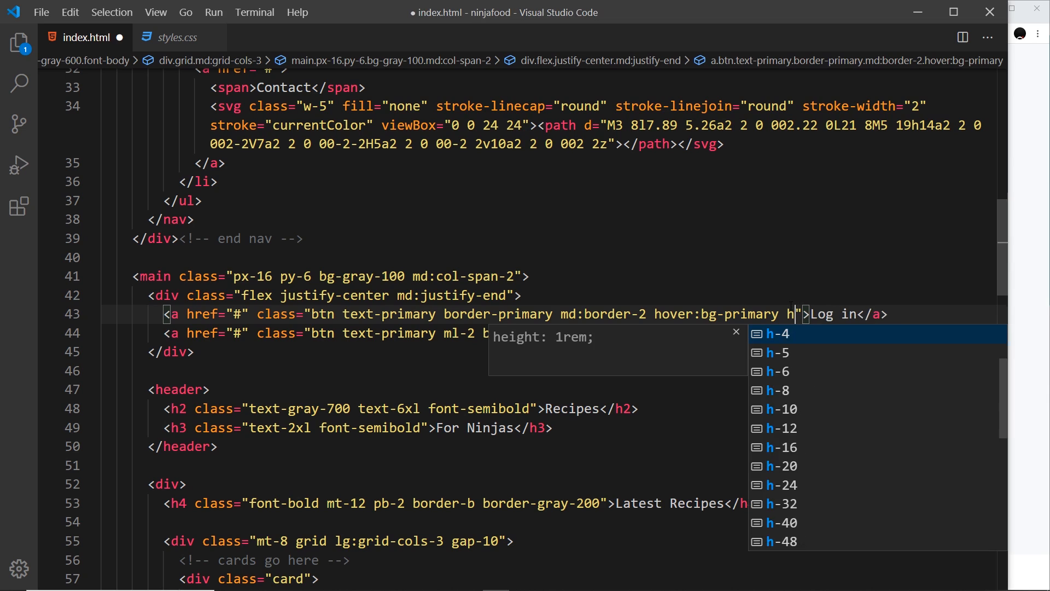
pyautogui.write('hover:text-white')
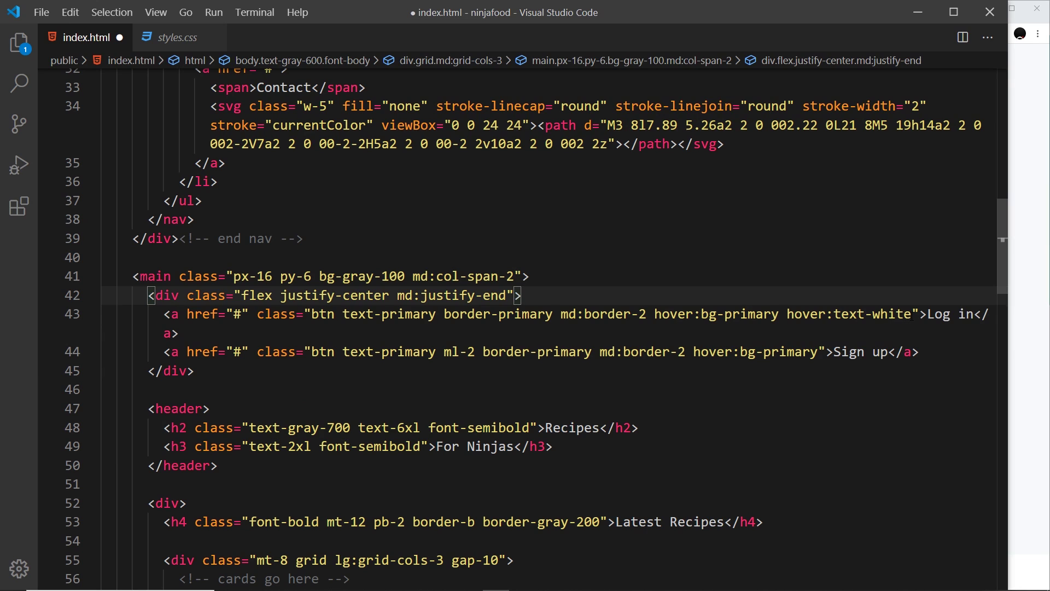
pyautogui.doubleClick(849, 314)
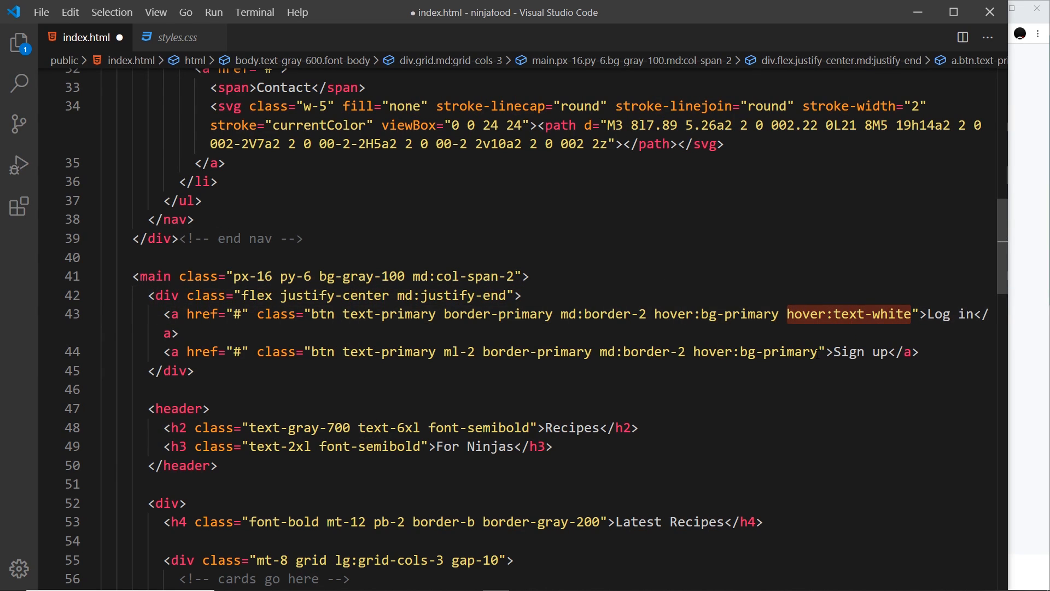
pyautogui.write('hover:text-white')
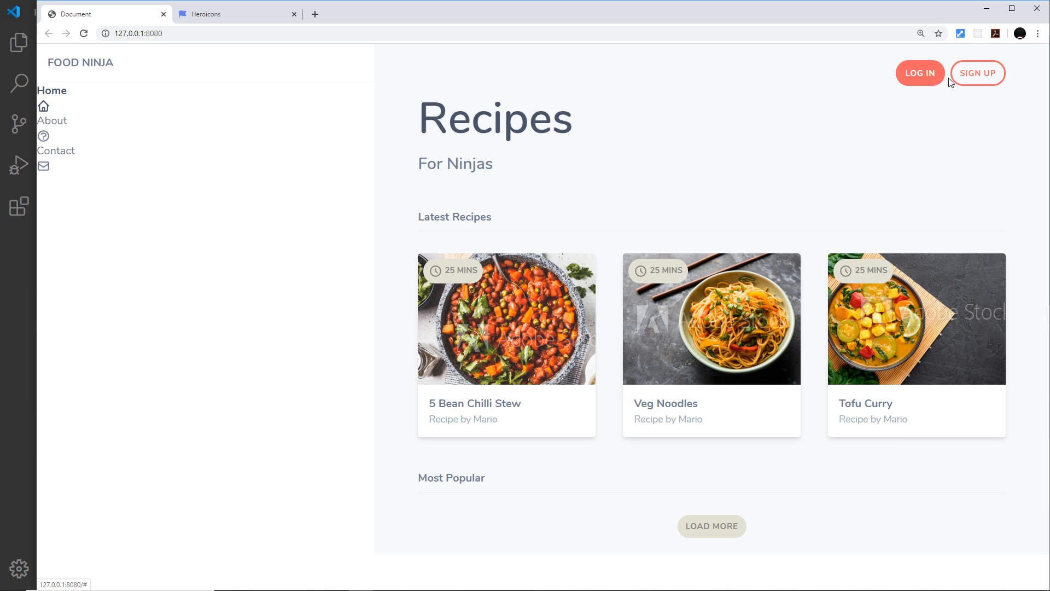
pyautogui.moveTo(925, 78)
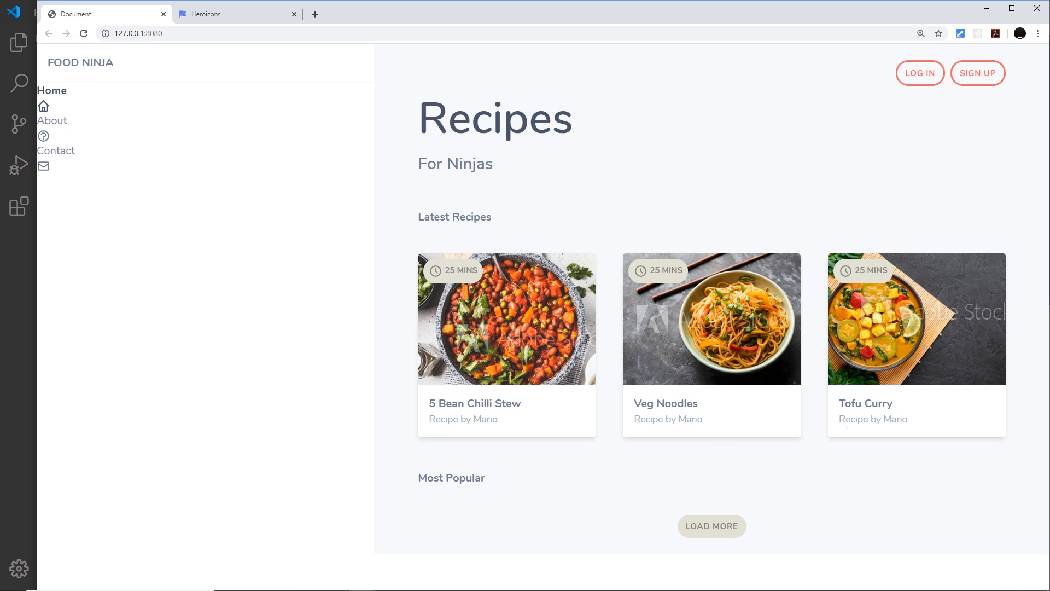
pyautogui.moveTo(925, 366)
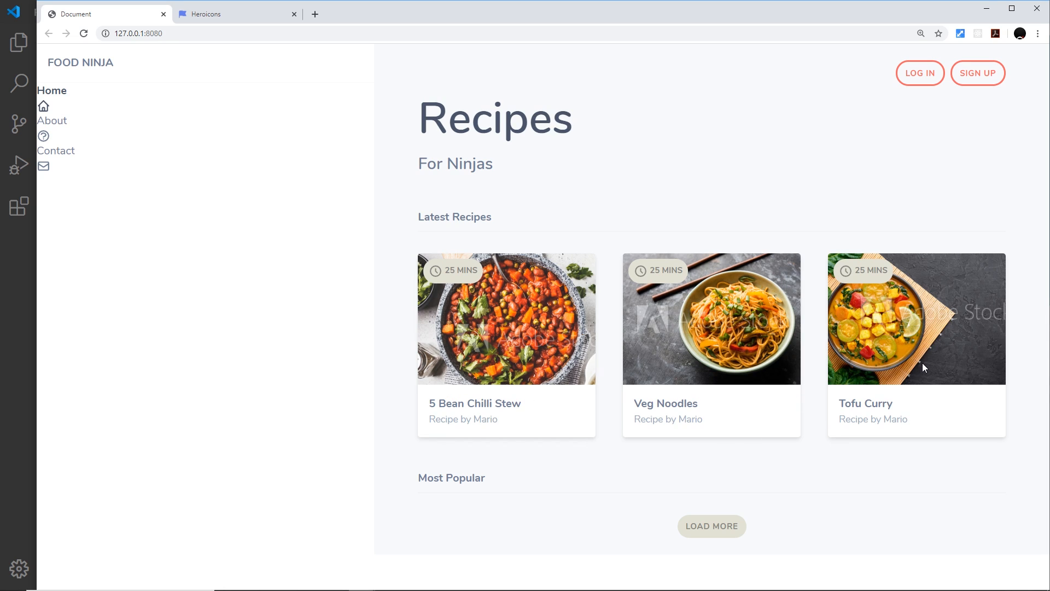
pyautogui.moveTo(5, 372)
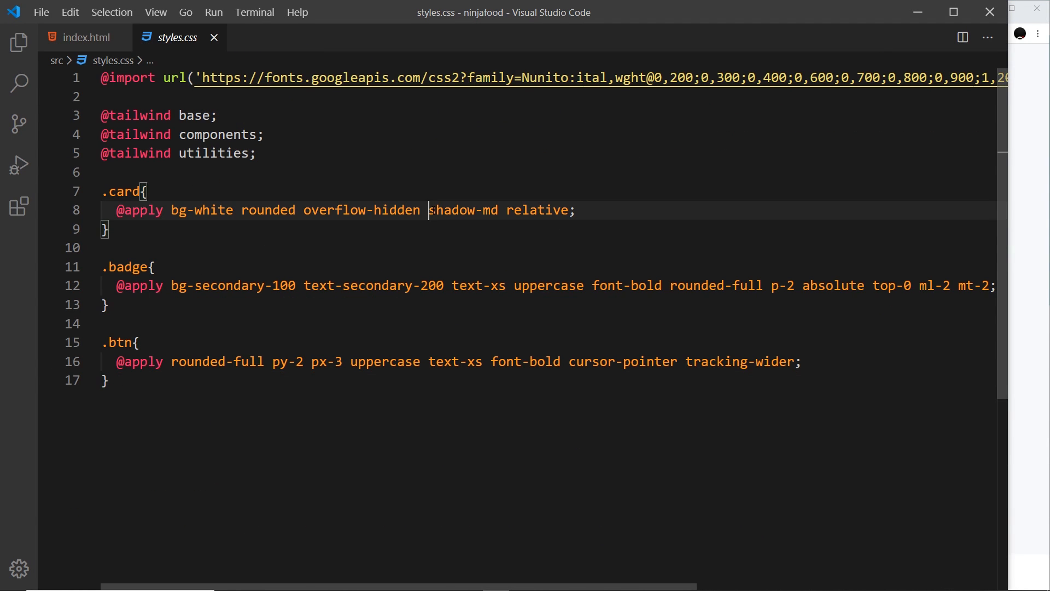
# Step: Add hover:shadow-lg to each recipe card div in index.html, after checking shadow-md in styles.css
pyautogui.doubleClick(462, 210)
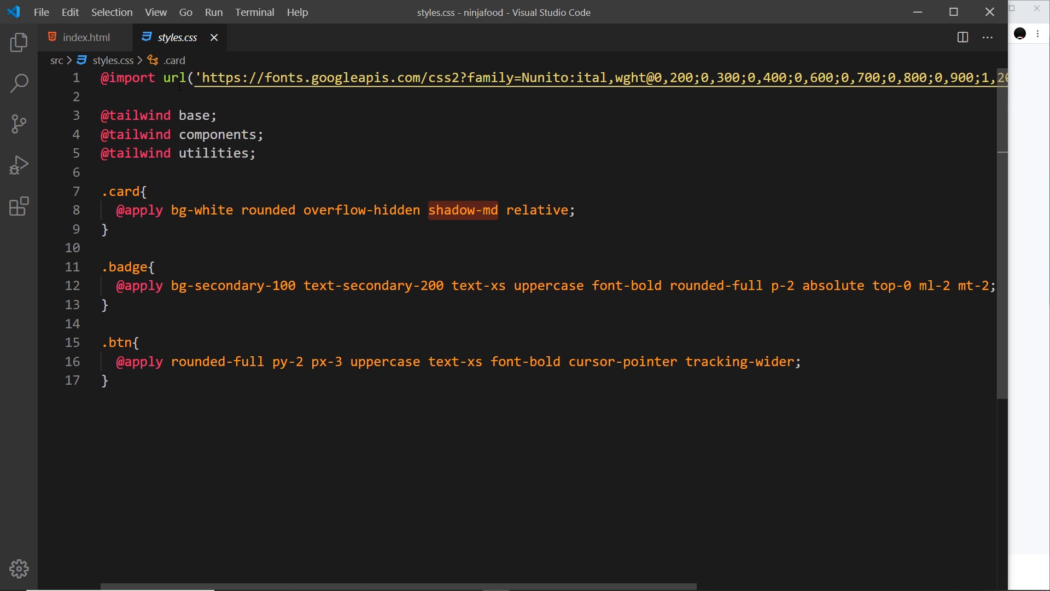
pyautogui.click(84, 38)
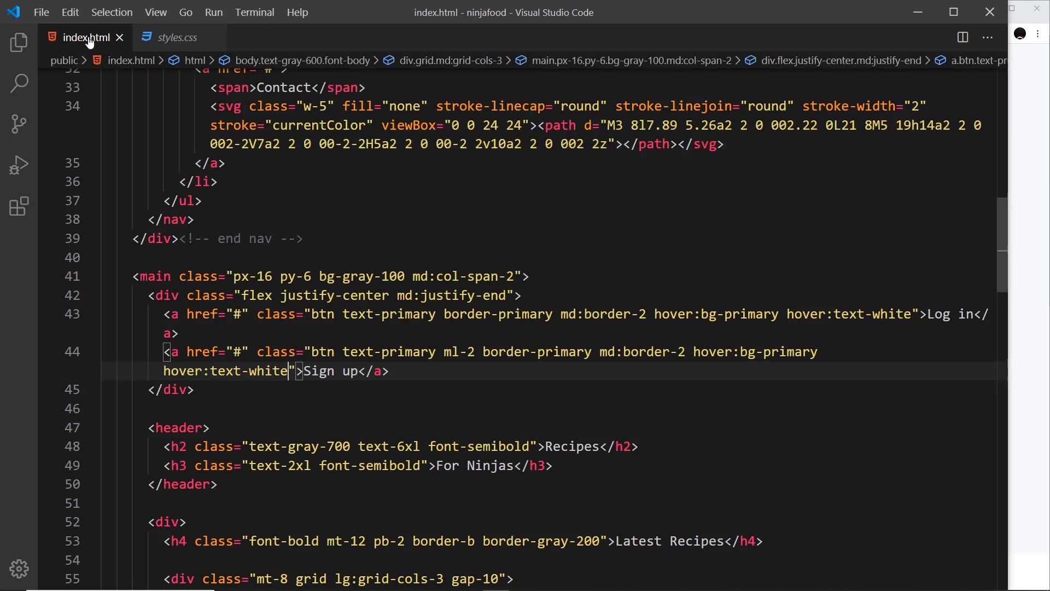
pyautogui.scroll(-3)
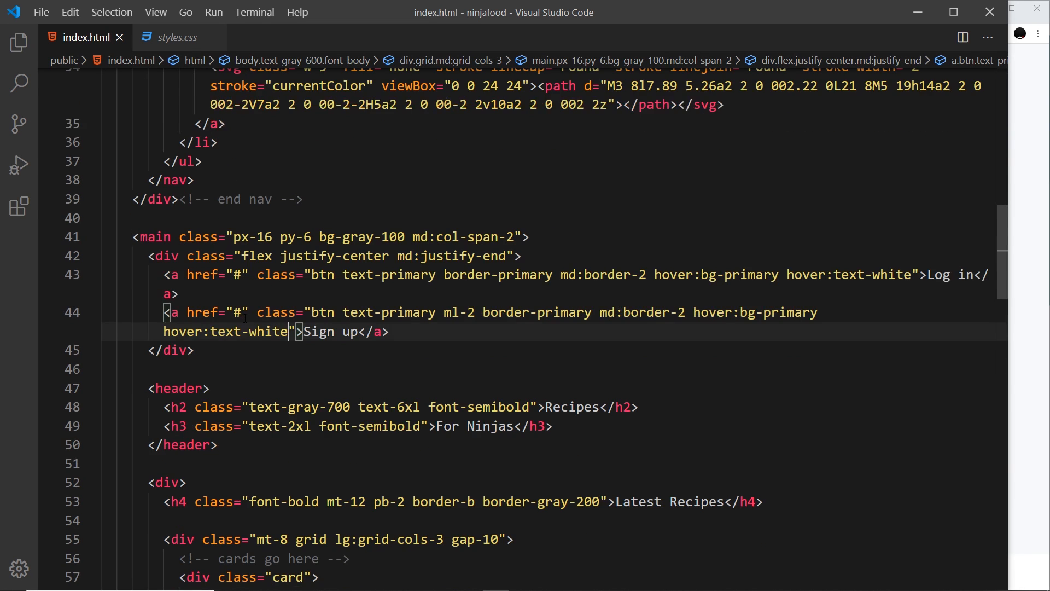
pyautogui.scroll(-3)
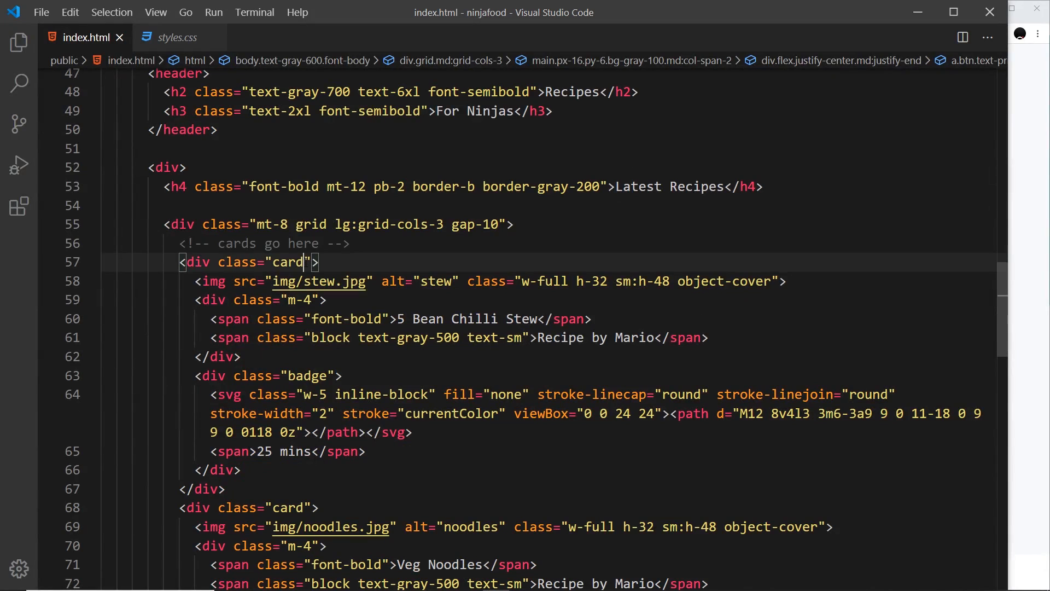
pyautogui.scroll(-3)
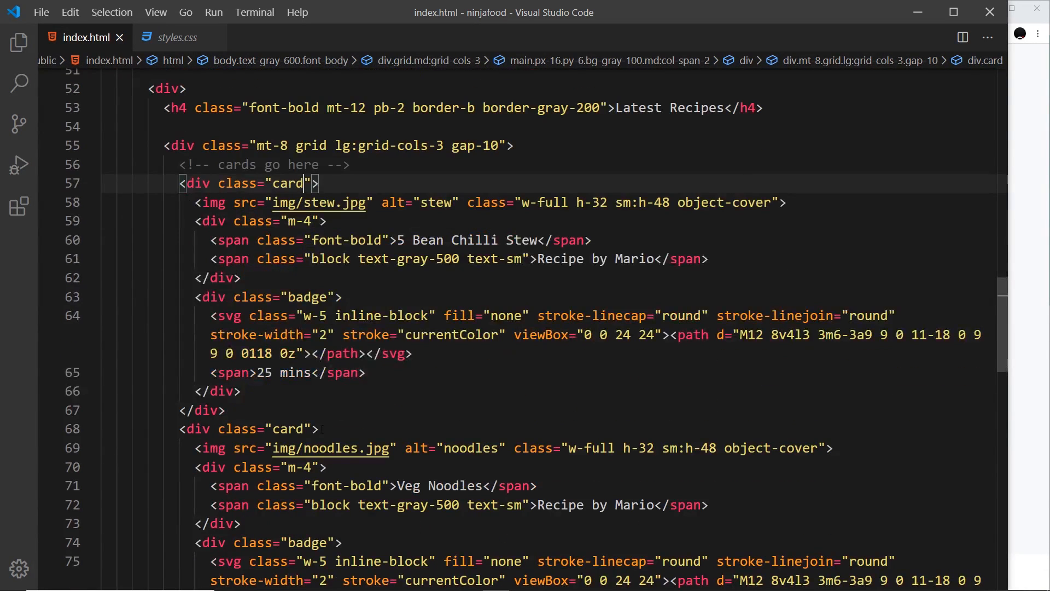
pyautogui.scroll(-3)
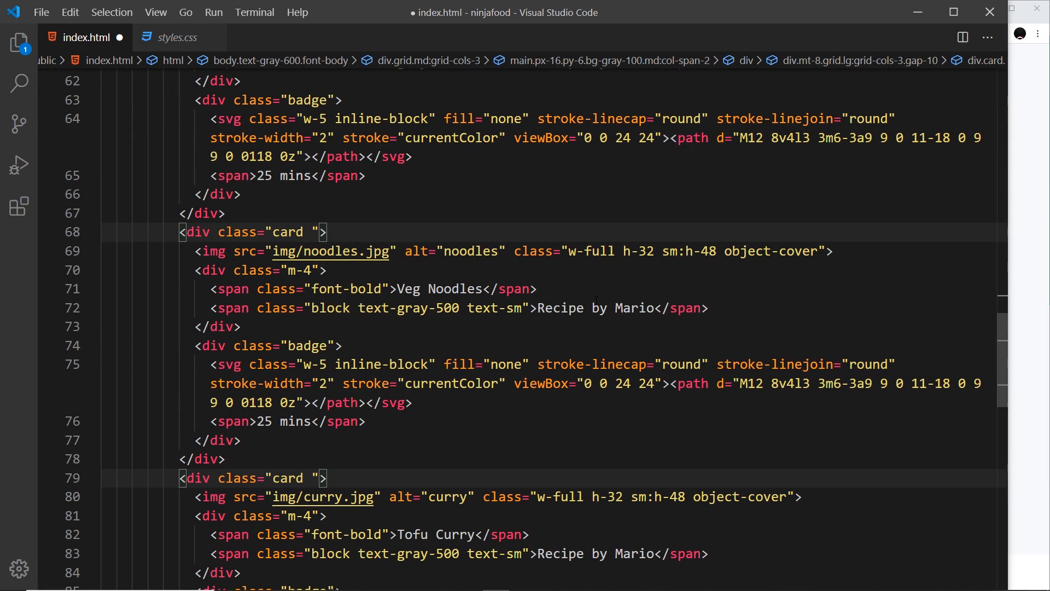
pyautogui.write('hover')
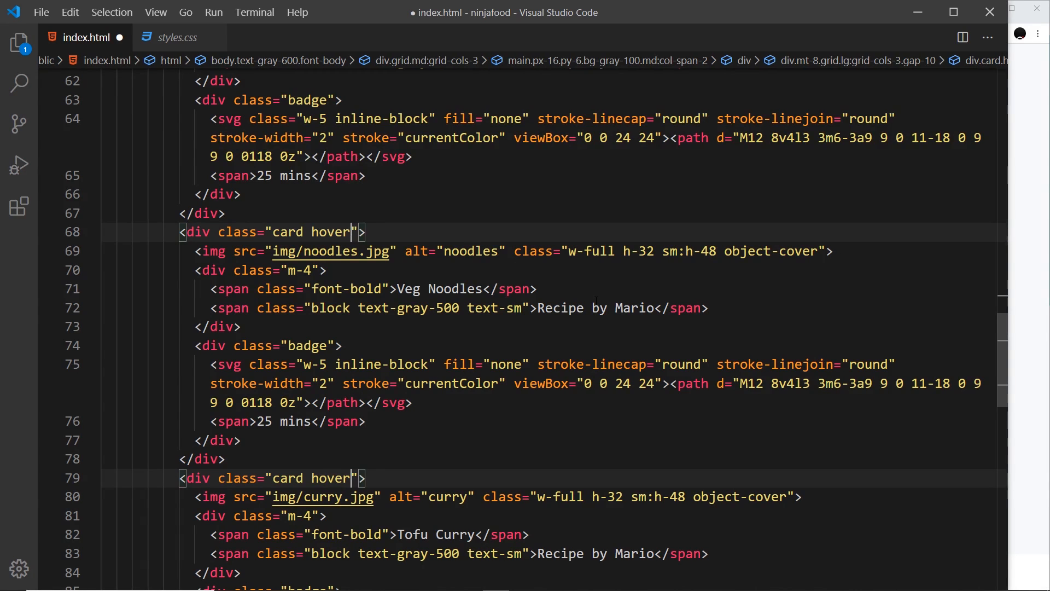
pyautogui.write(':shadow-')
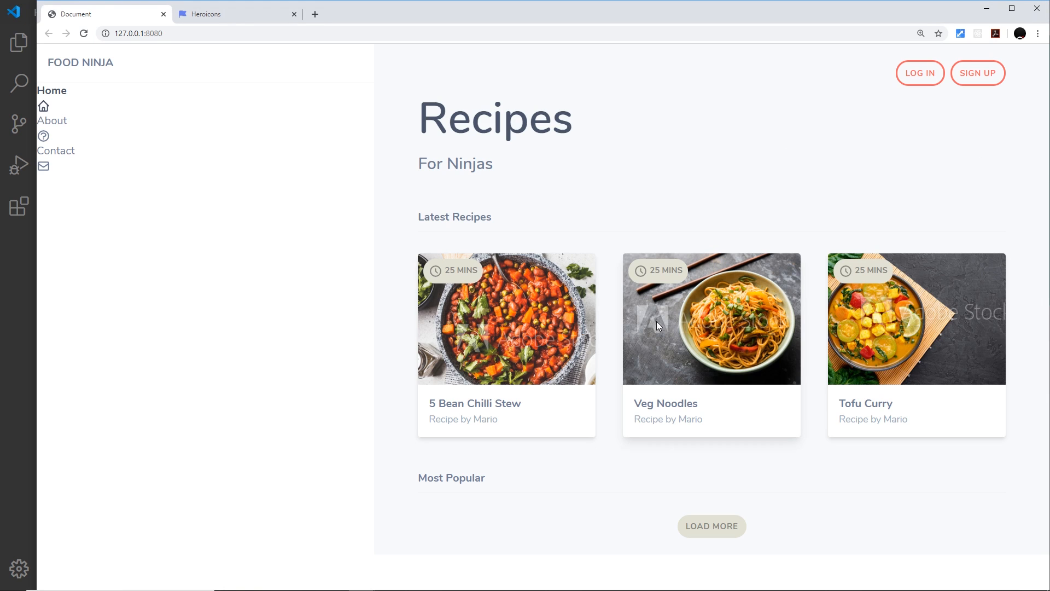
pyautogui.moveTo(771, 338)
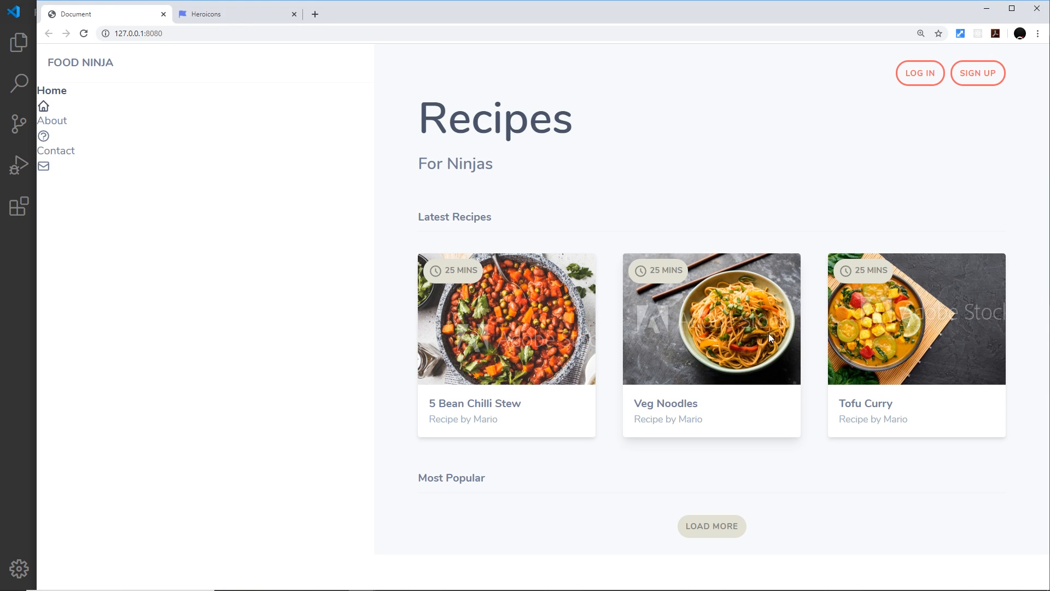
pyautogui.moveTo(713, 350)
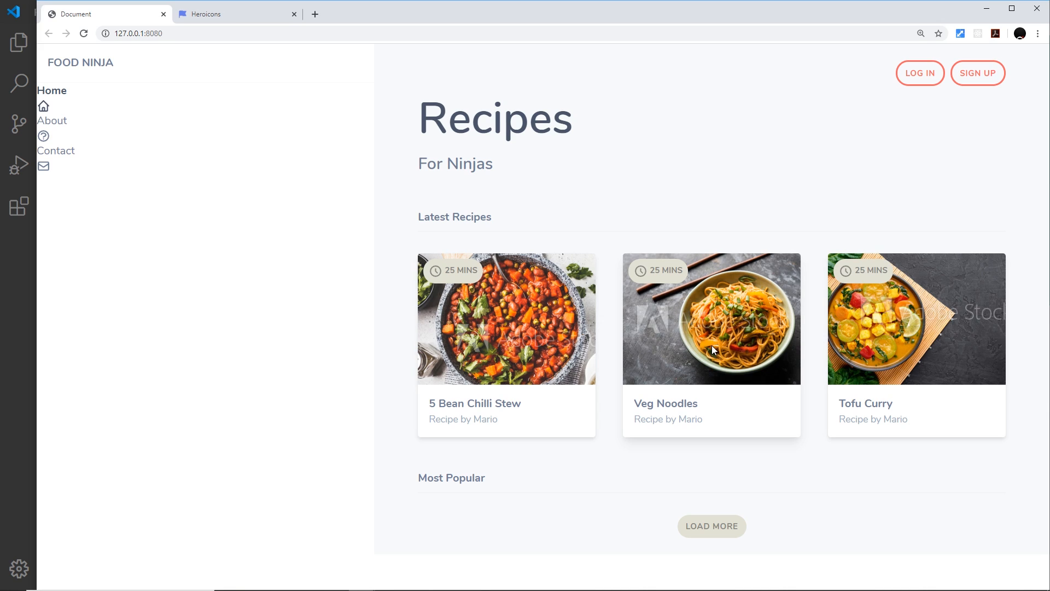
pyautogui.moveTo(442, 340)
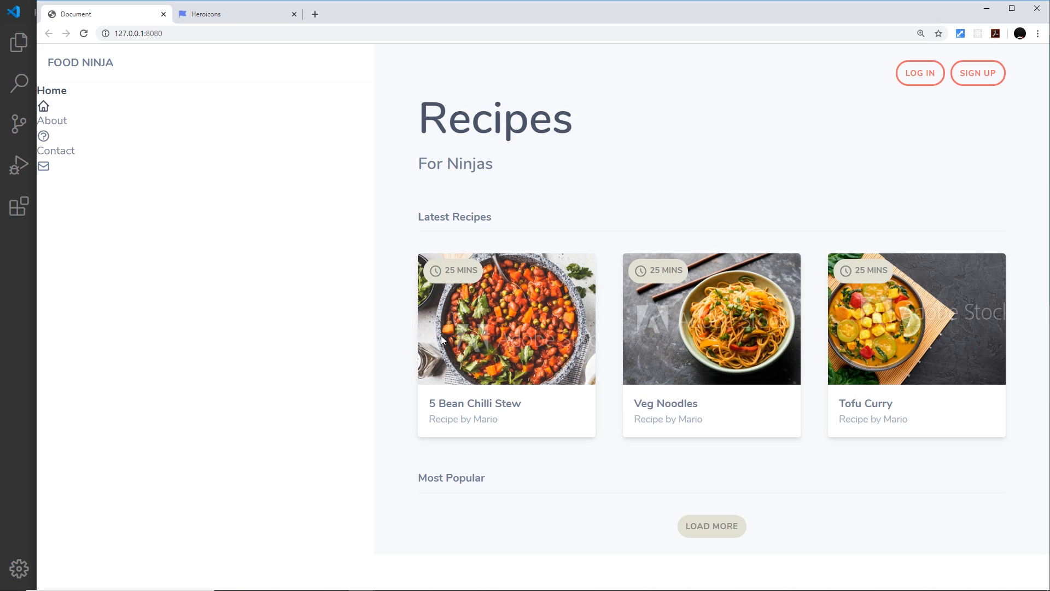
pyautogui.moveTo(733, 525)
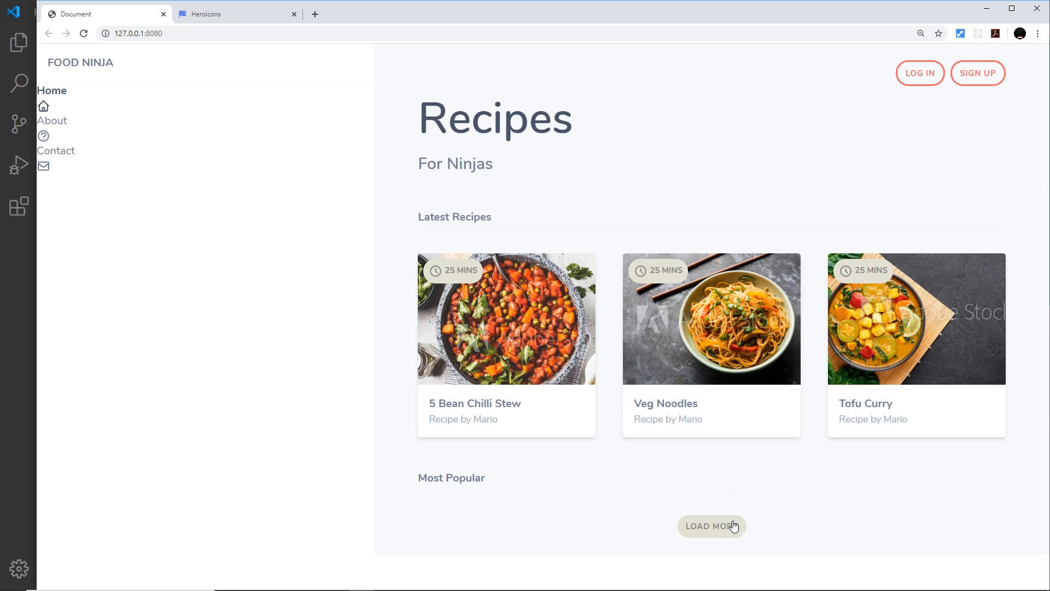
pyautogui.moveTo(699, 538)
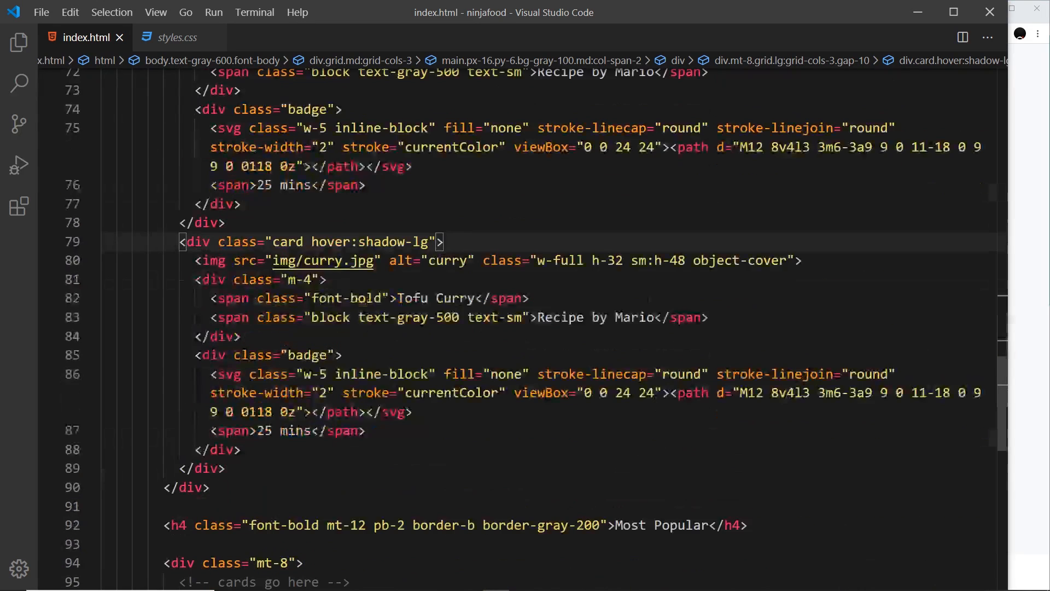
# Step: Add hover:shadow-inner to the Load more div, choosing shadow-inner from autocomplete
pyautogui.scroll(-3)
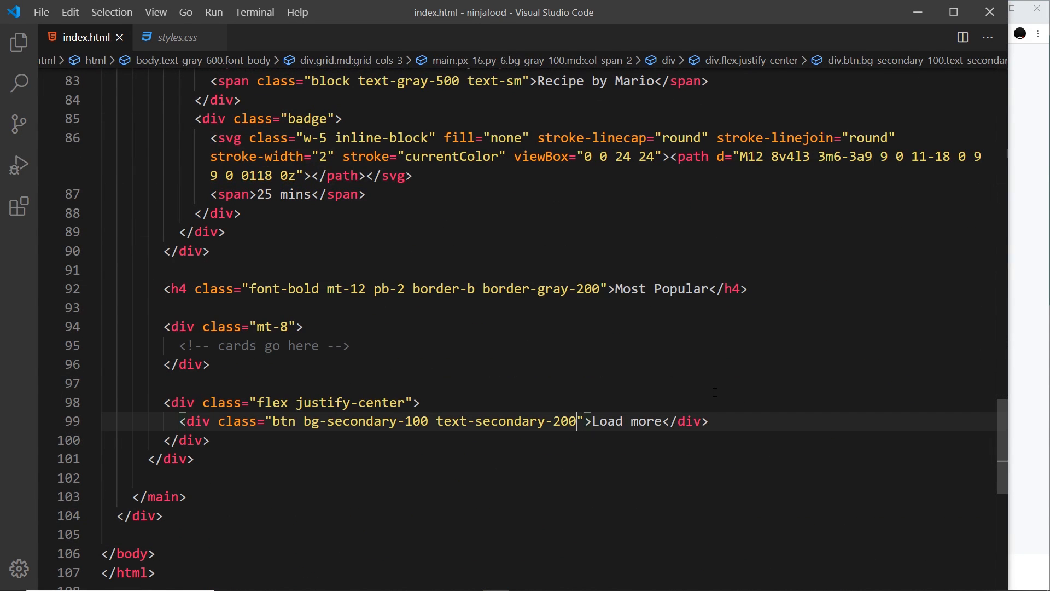
pyautogui.write('hover')
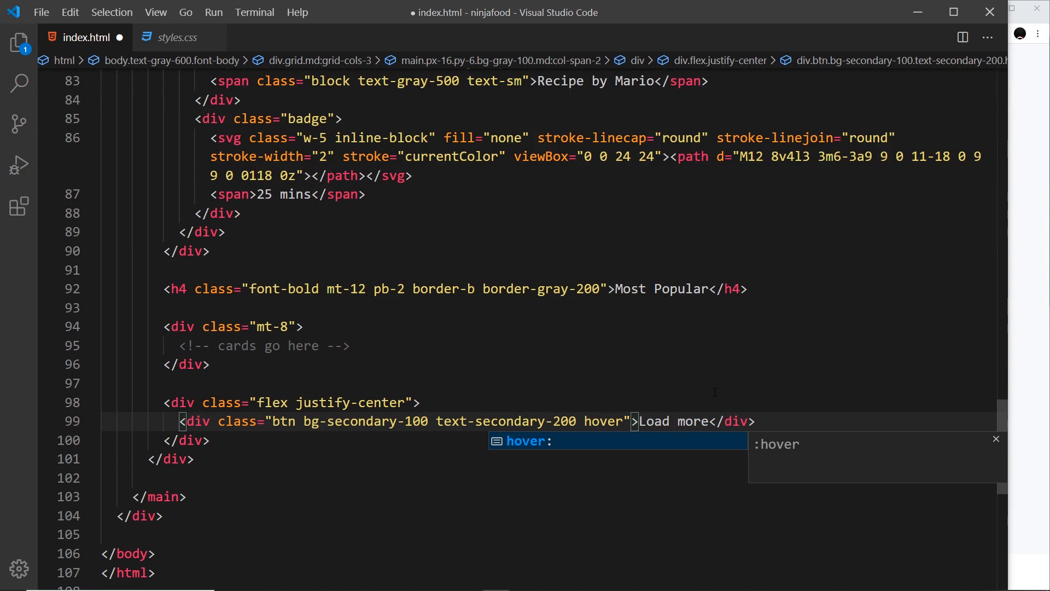
pyautogui.write(':')
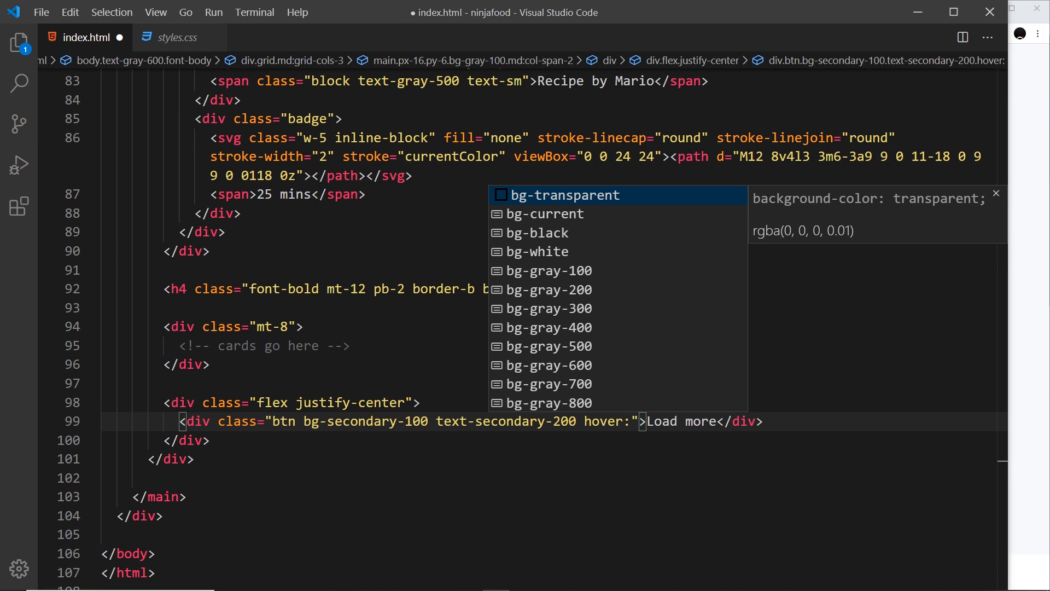
pyautogui.write('shadow')
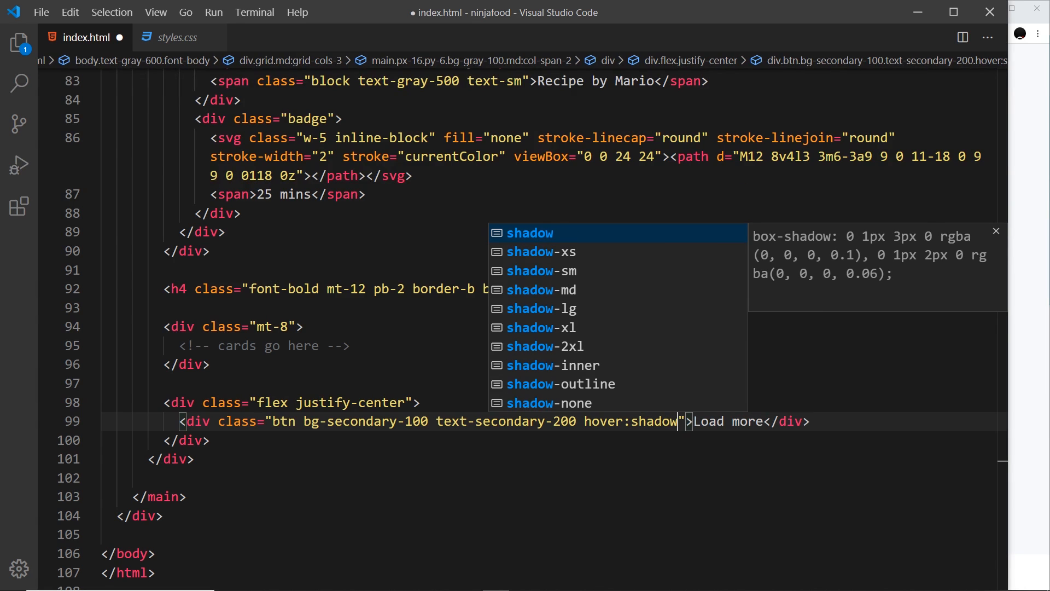
pyautogui.click(561, 365)
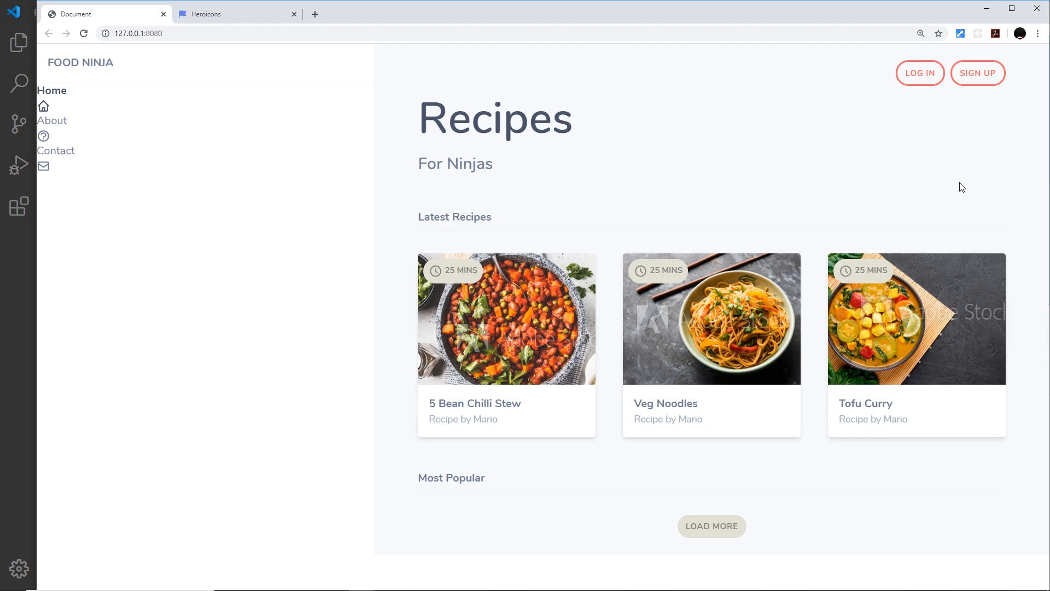
# Step: Zoom Chrome to 200% and scroll to the Load more button to check its hover shadow
pyautogui.click(920, 32)
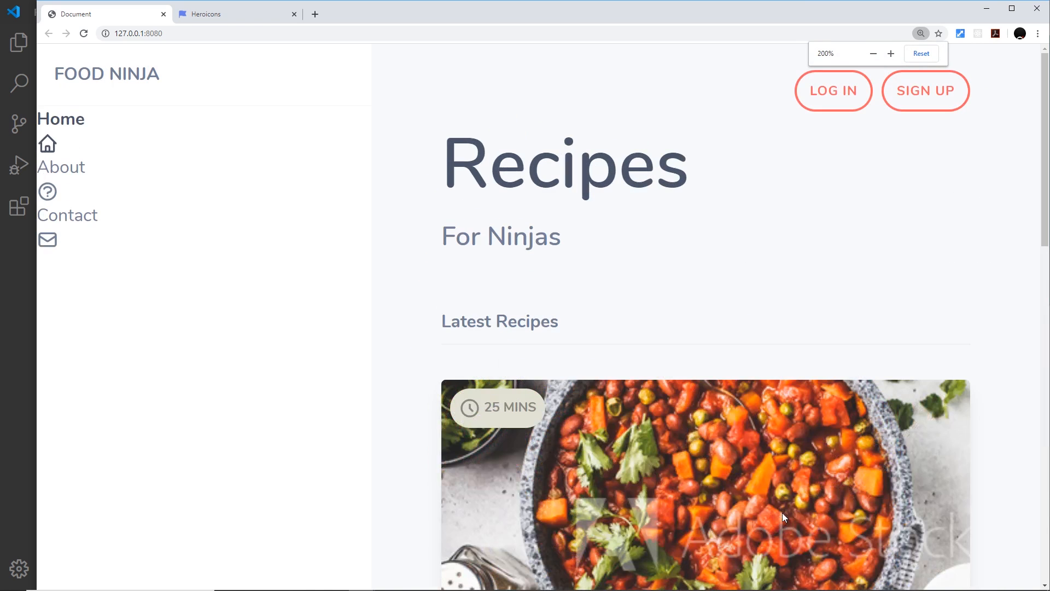
pyautogui.scroll(-3)
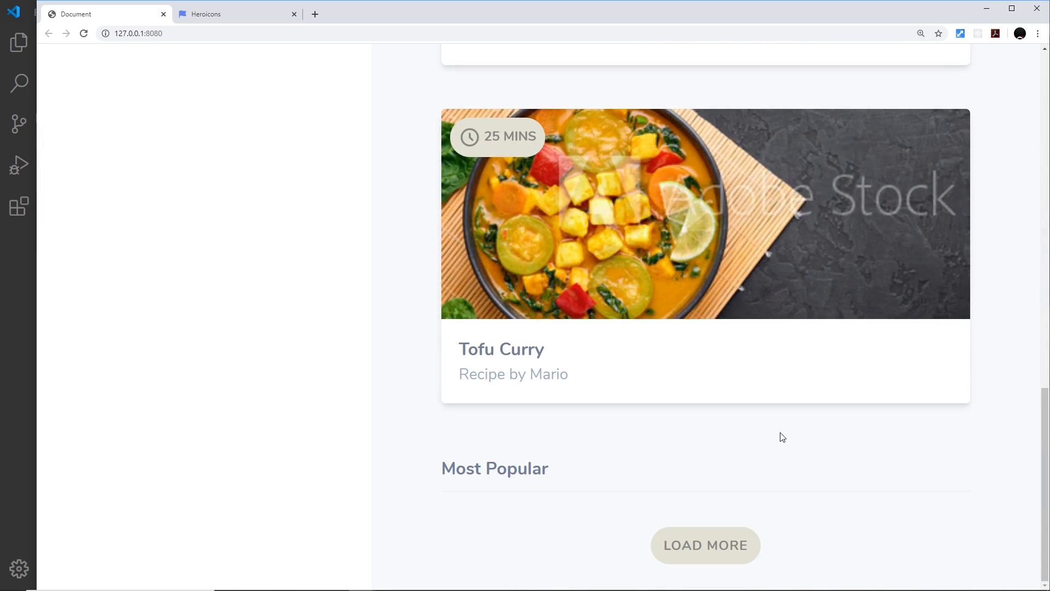
pyautogui.moveTo(678, 538)
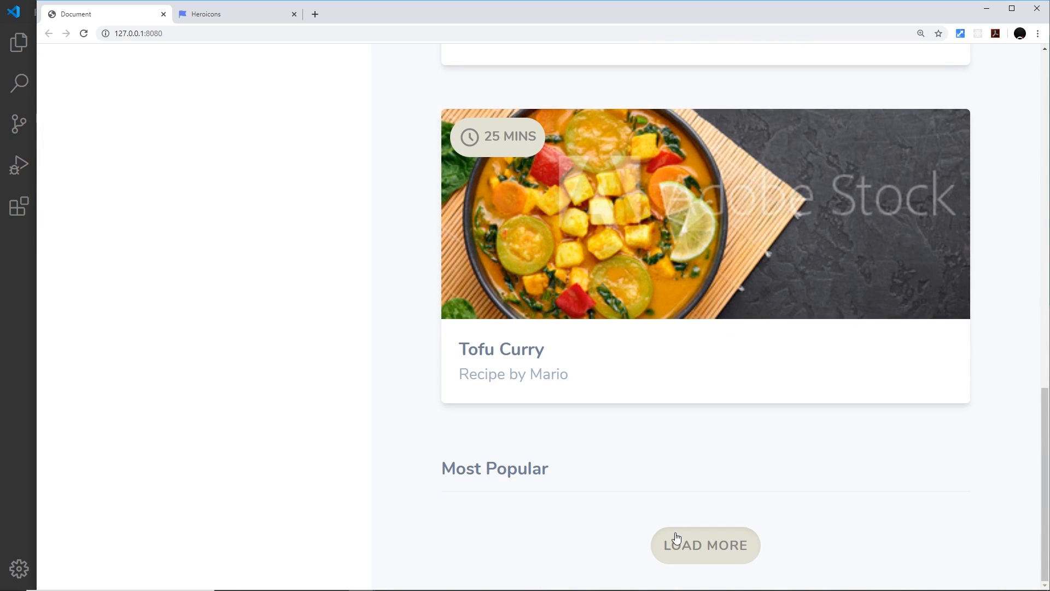
pyautogui.moveTo(739, 549)
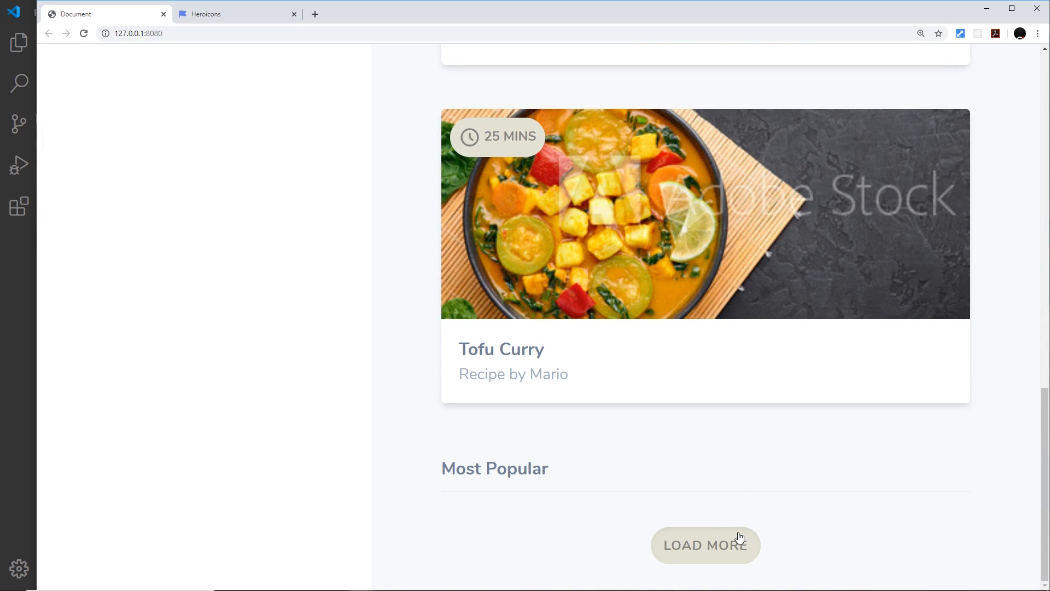
pyautogui.moveTo(805, 548)
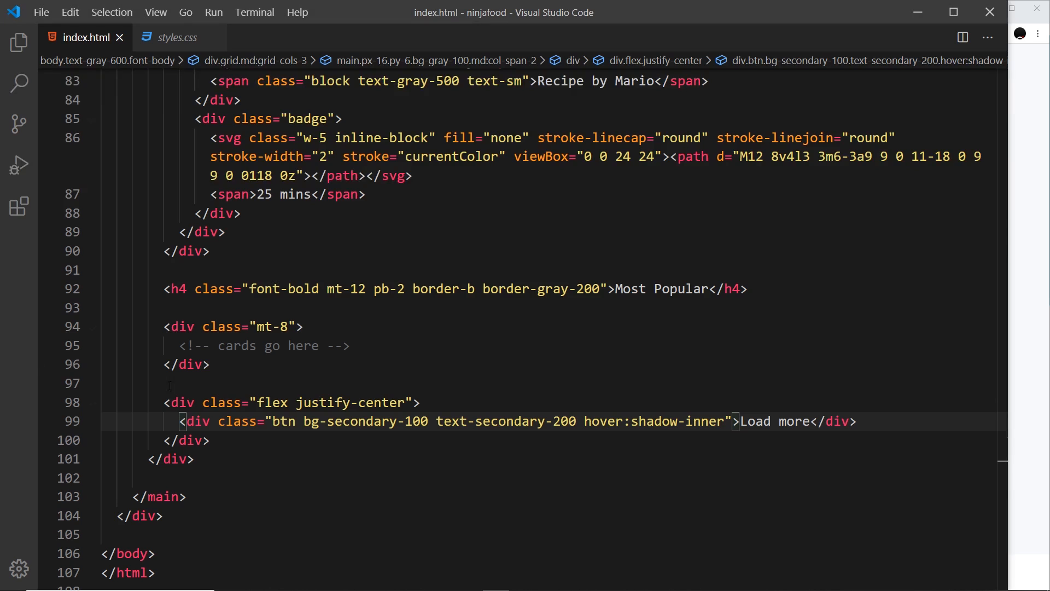
pyautogui.doubleClick(606, 421)
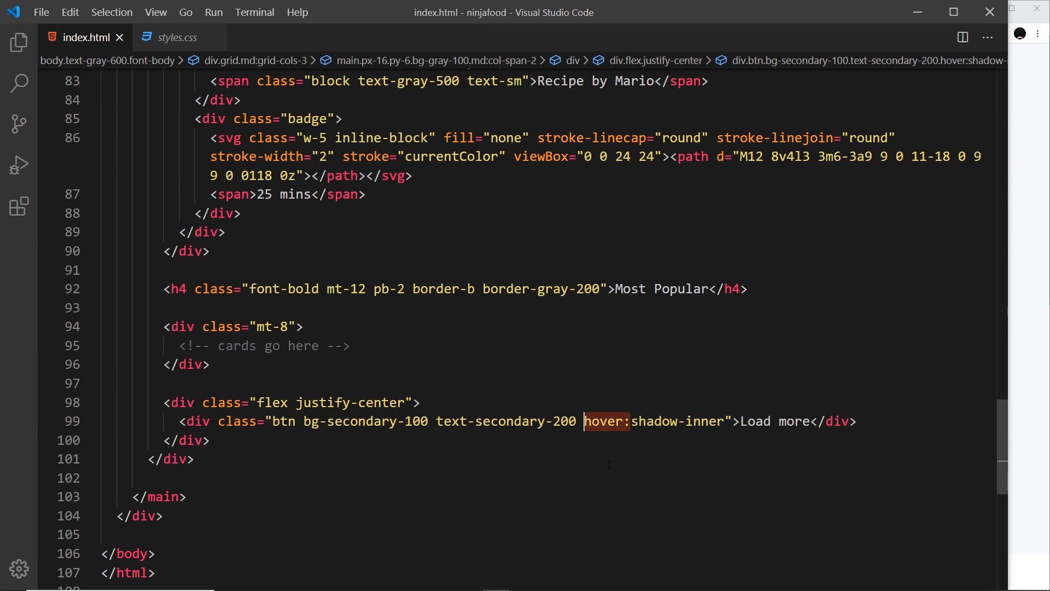